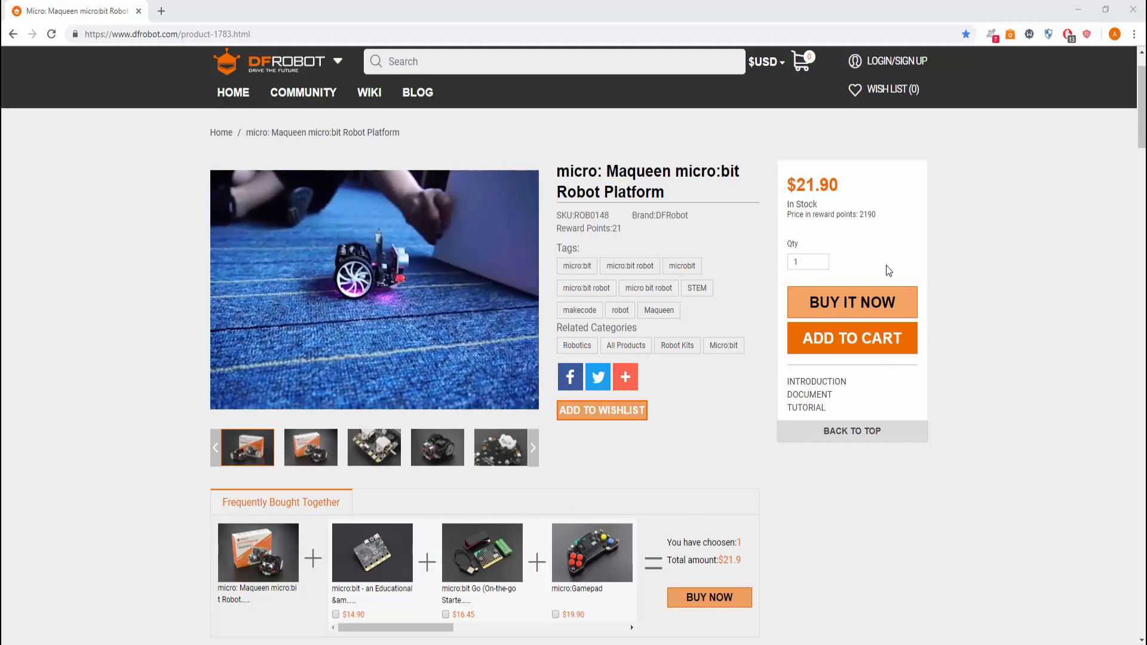
Navigate the DFRobot Wiki Maqueen V2.0 page to the 'I am Maqueen' section via Contents
left_click(374, 289)
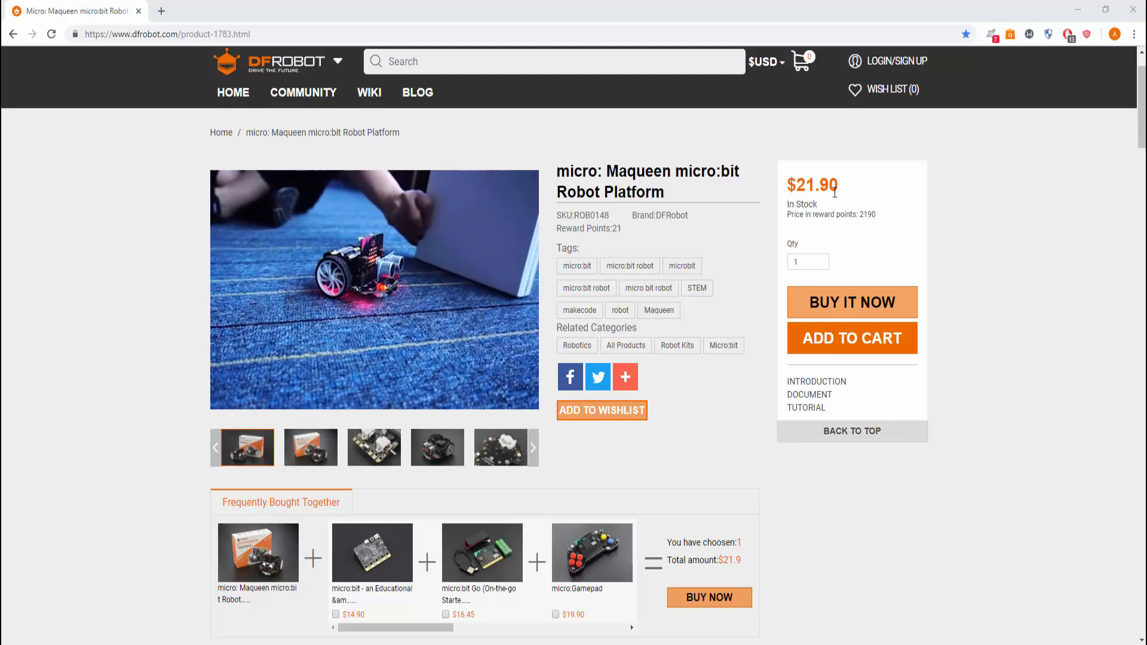
left_click(374, 290)
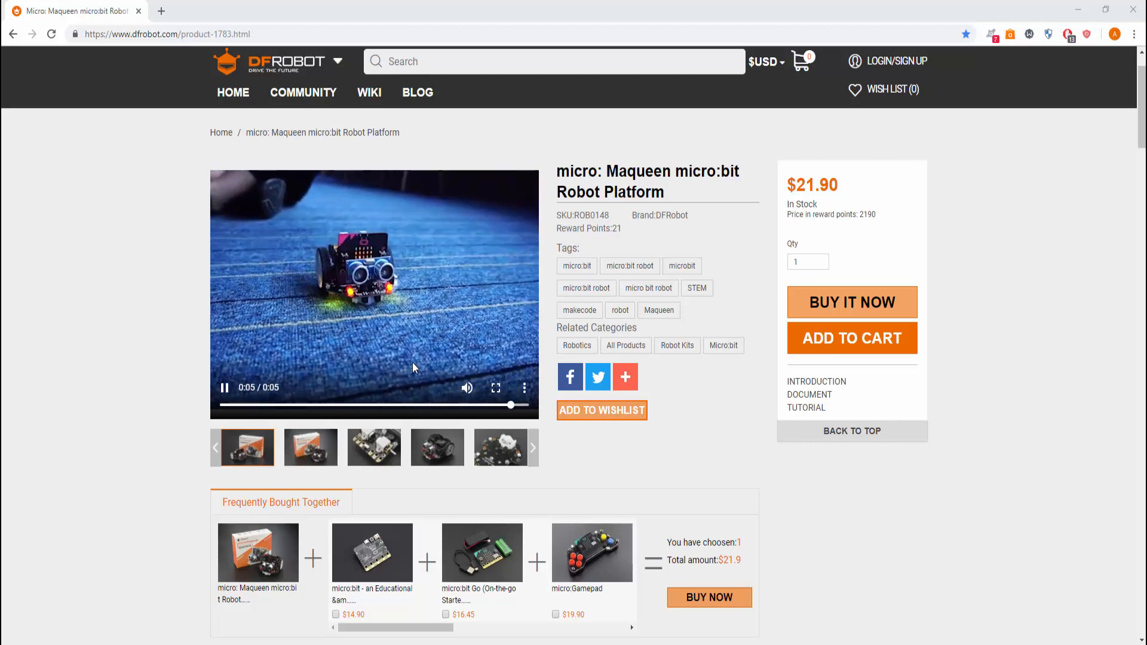
left_click(312, 405)
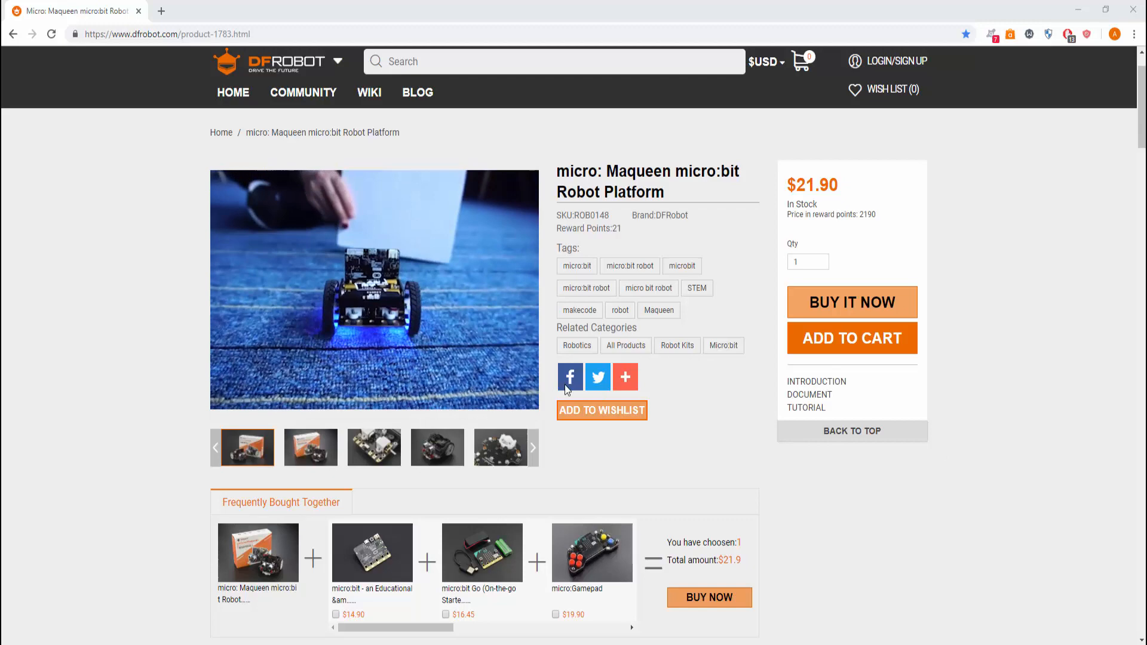
left_click(374, 289)
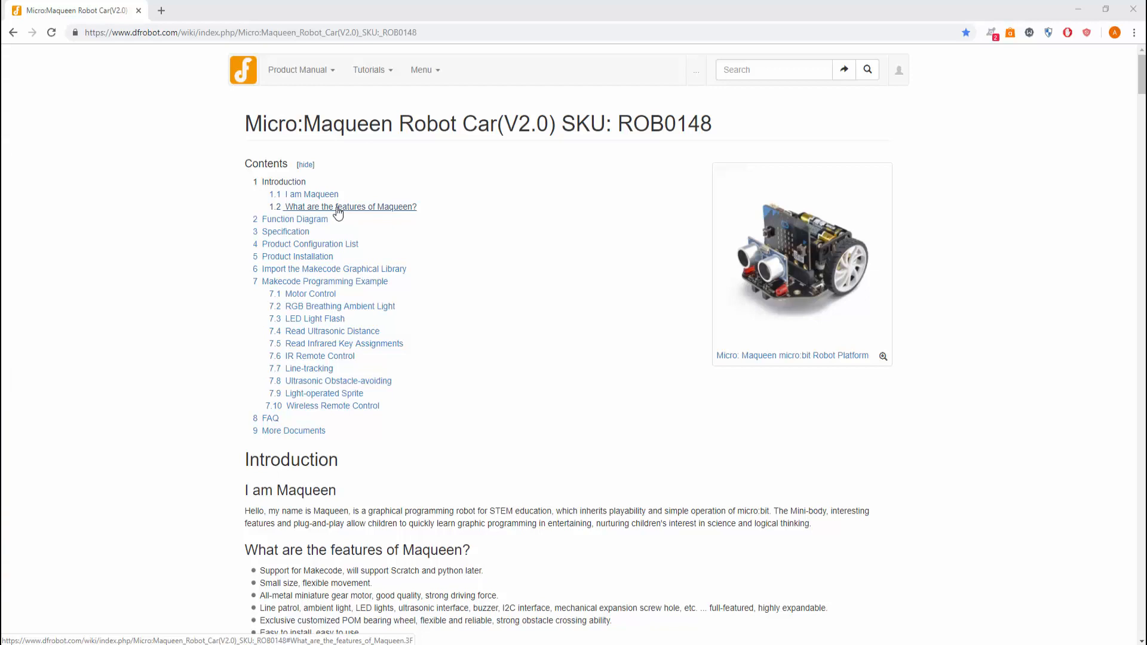
mouse_move(310, 193)
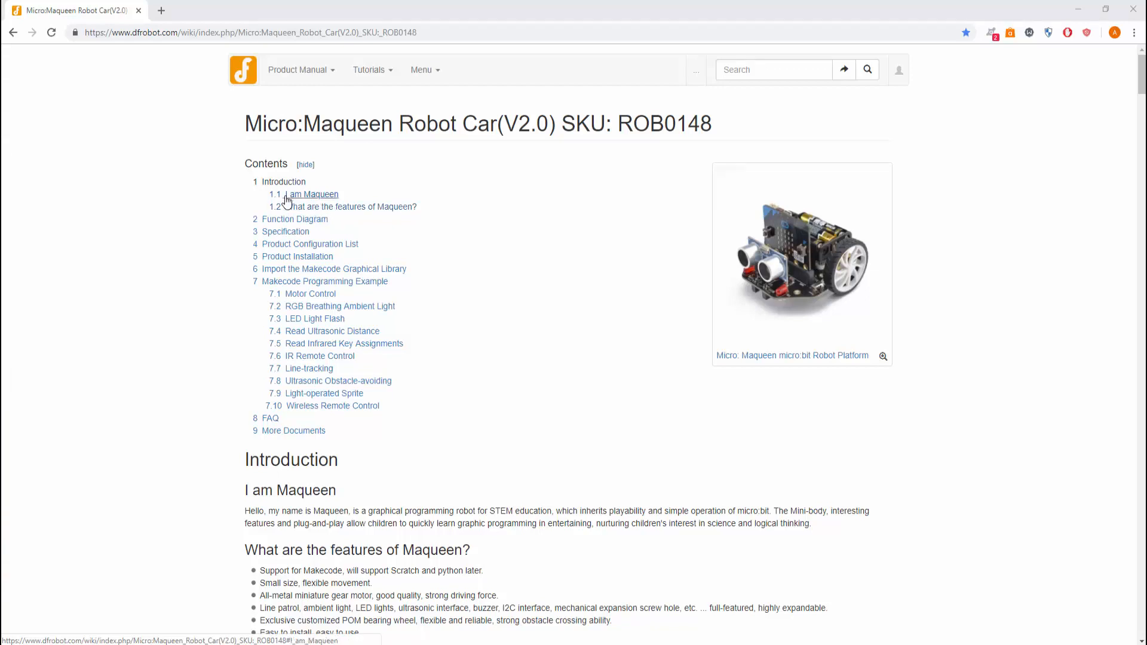
mouse_move(286, 203)
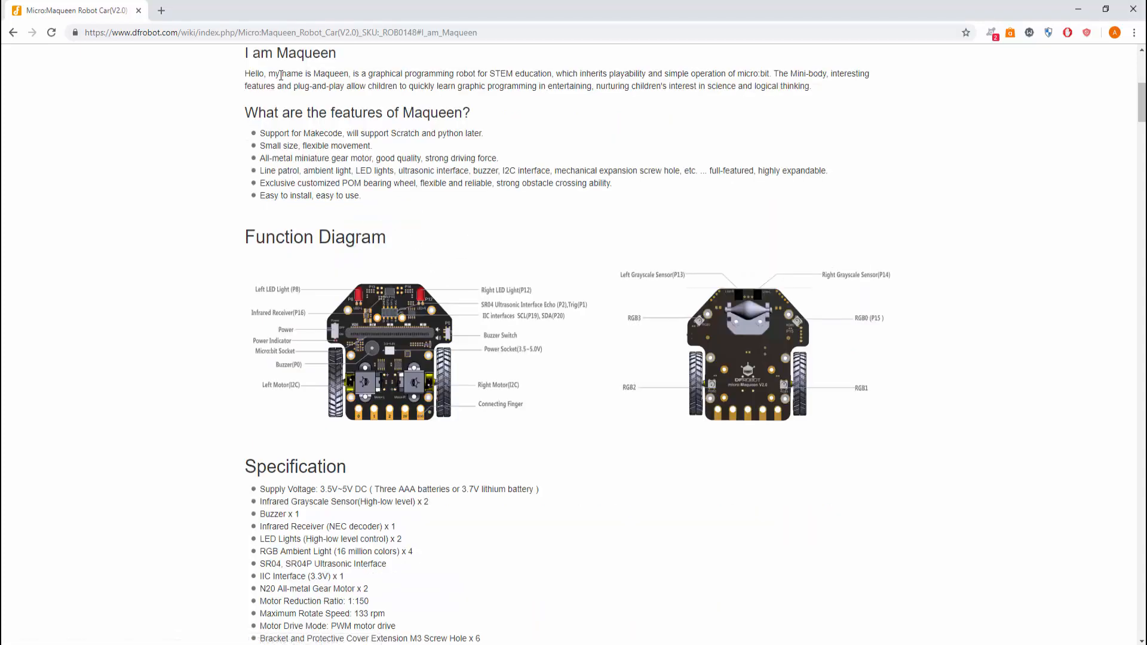
mouse_move(387, 90)
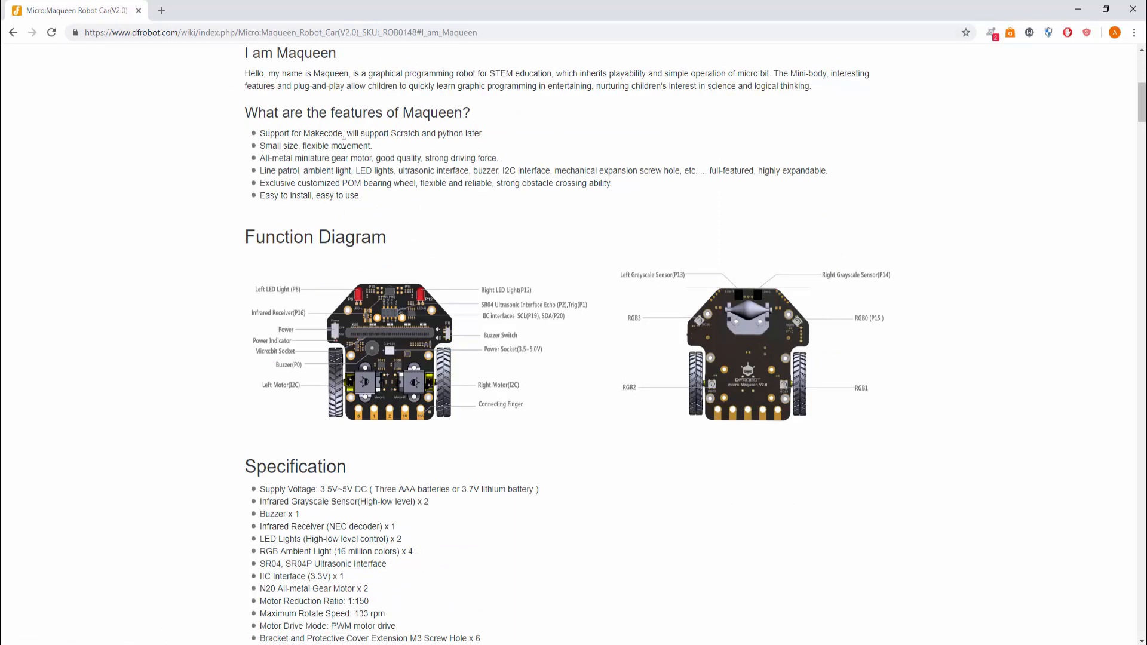
mouse_move(303, 146)
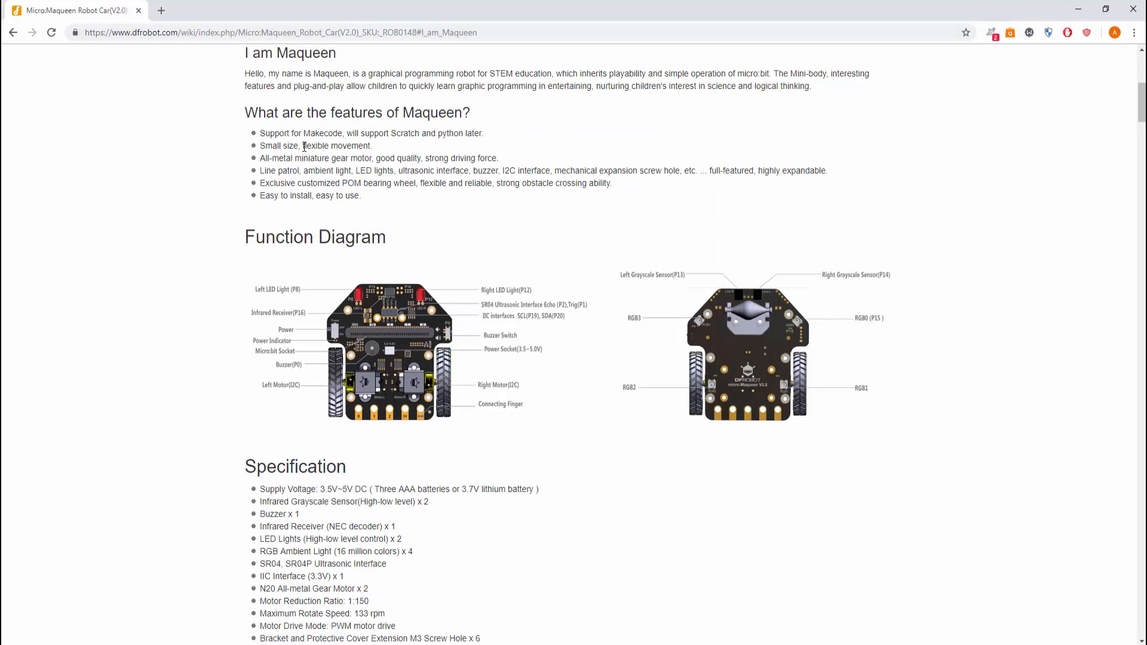
mouse_move(379, 143)
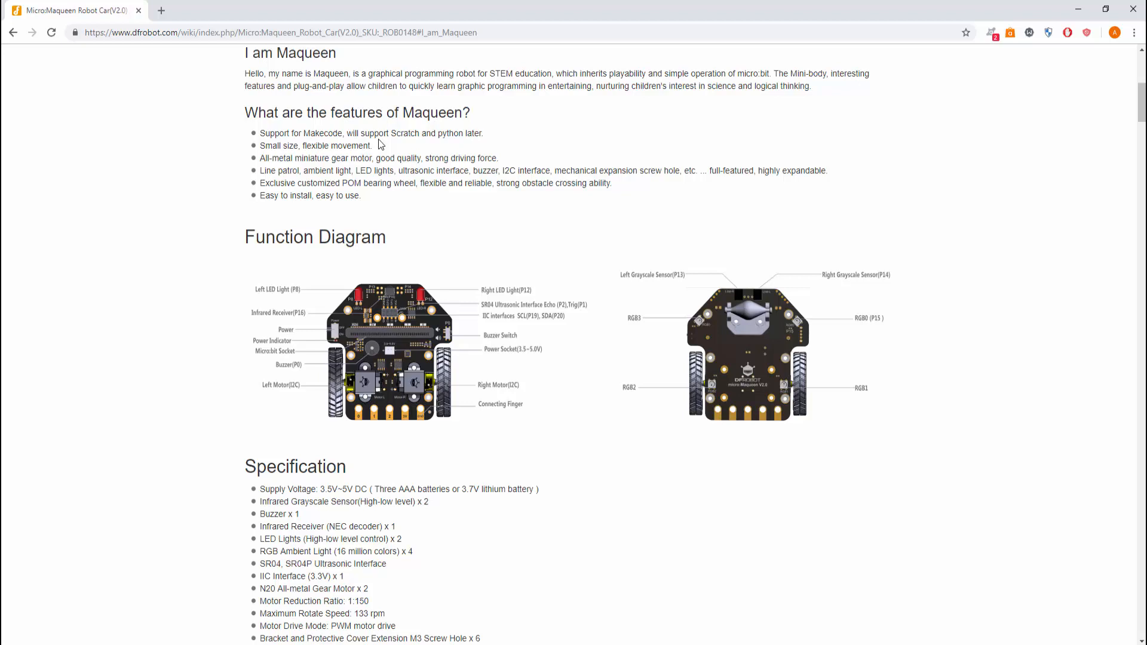
mouse_move(475, 144)
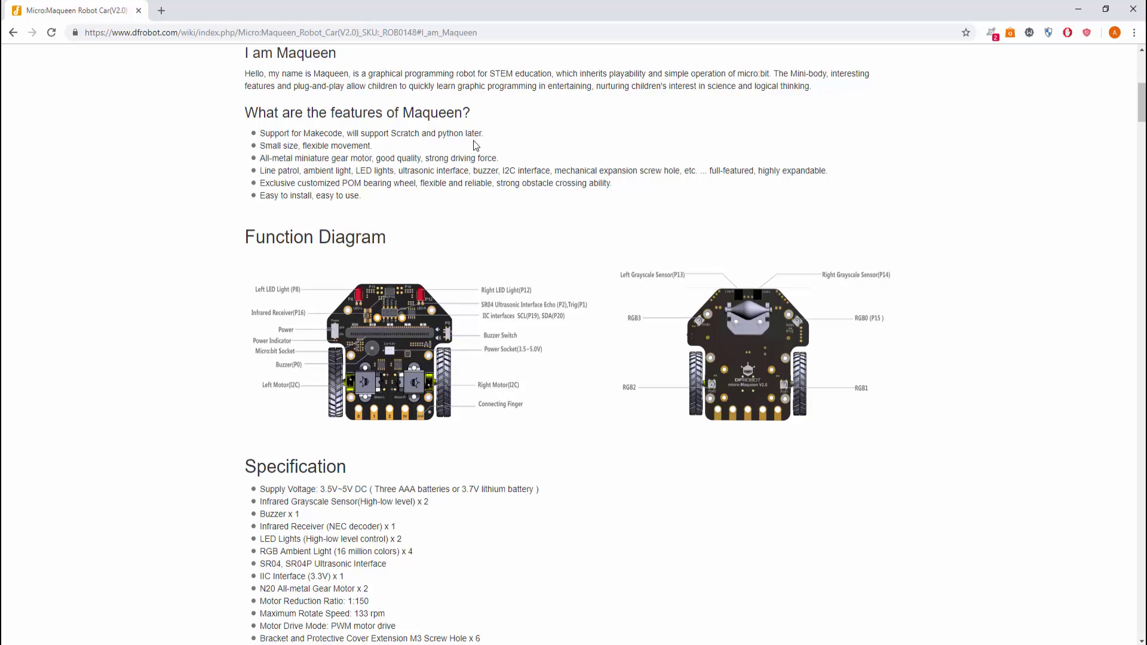
mouse_move(395, 222)
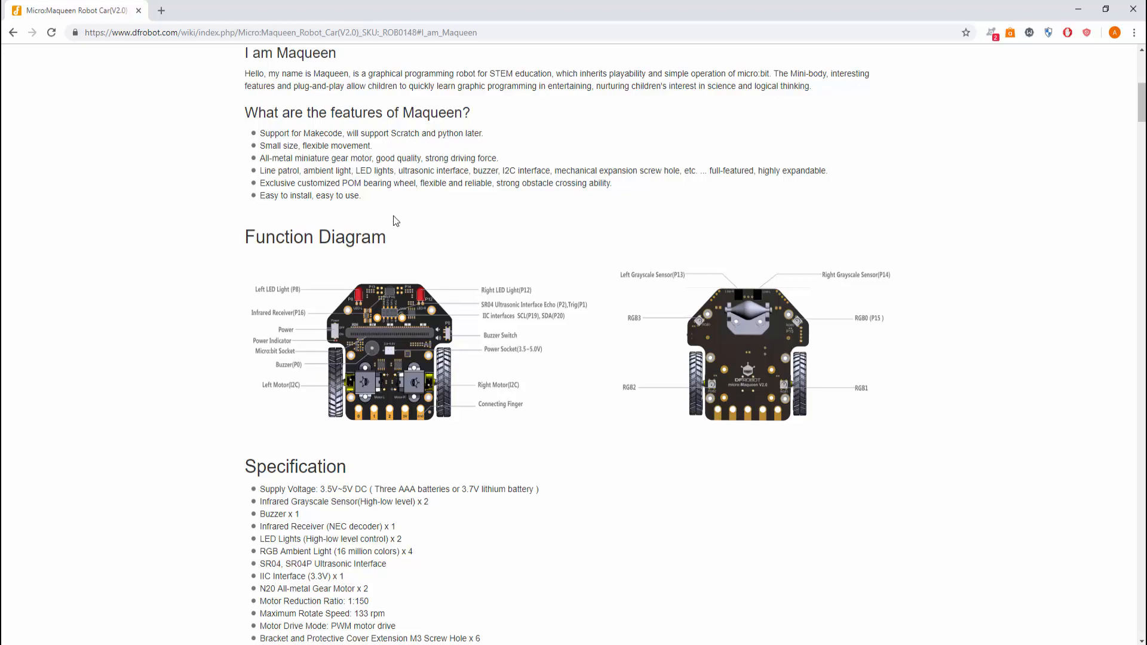
mouse_move(714, 327)
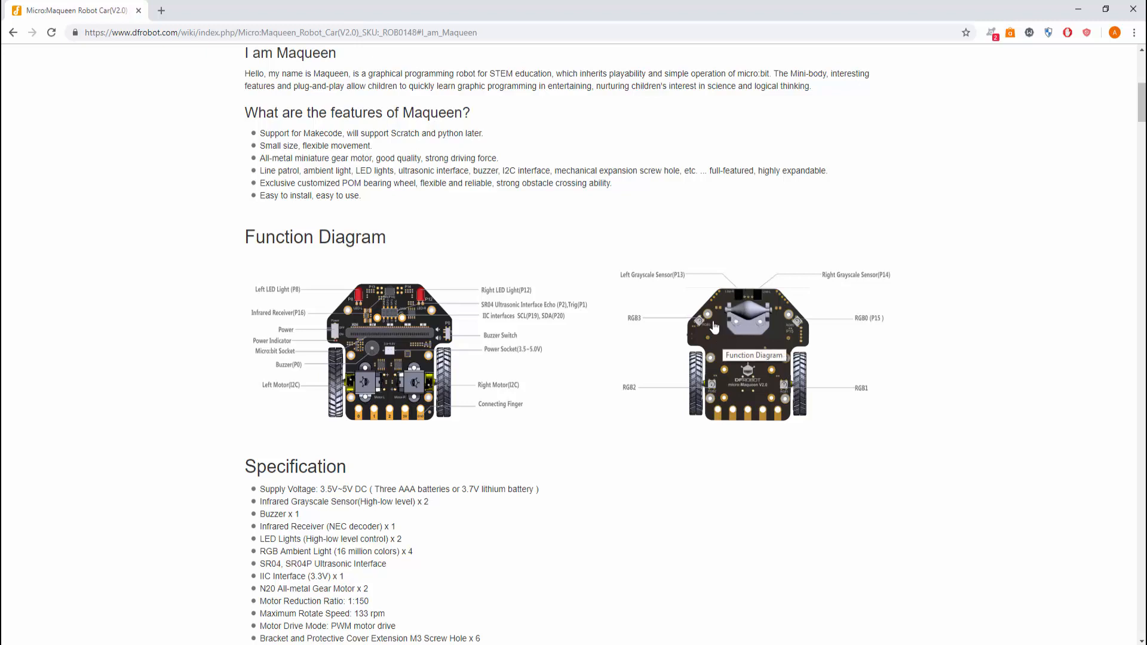
mouse_move(497, 344)
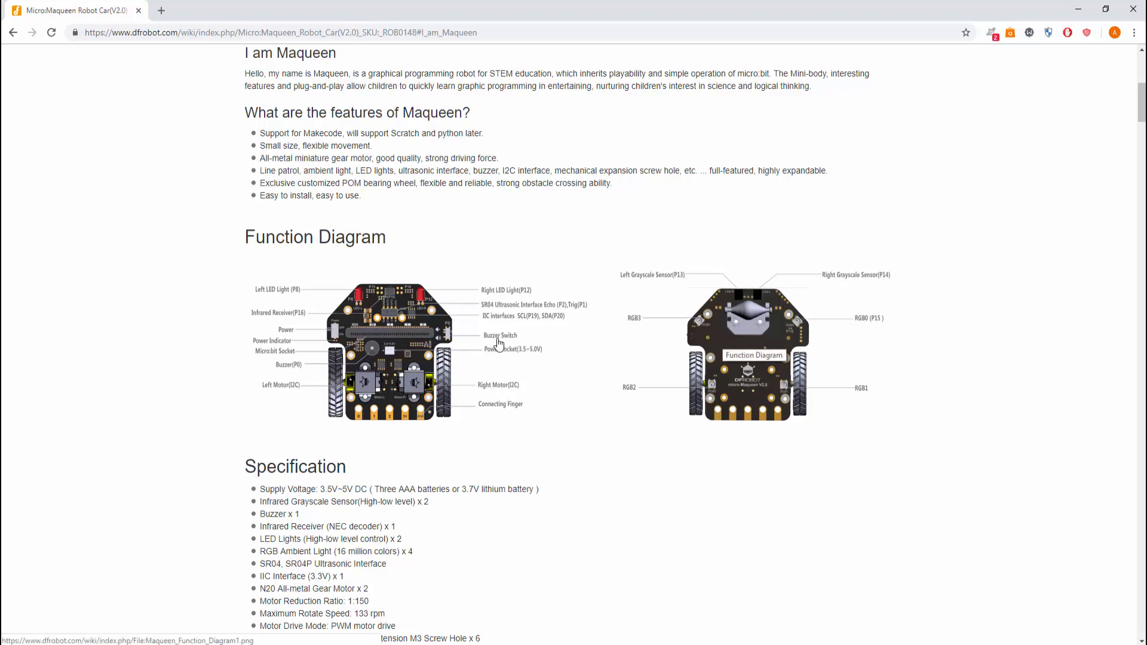
mouse_move(350, 293)
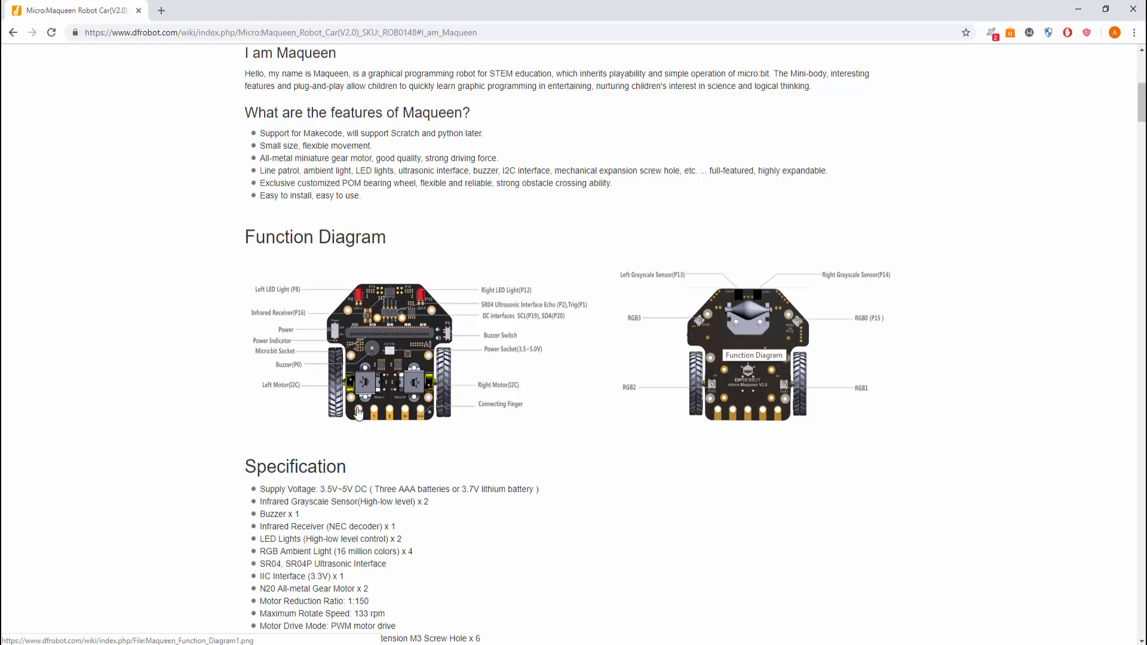
mouse_move(305, 410)
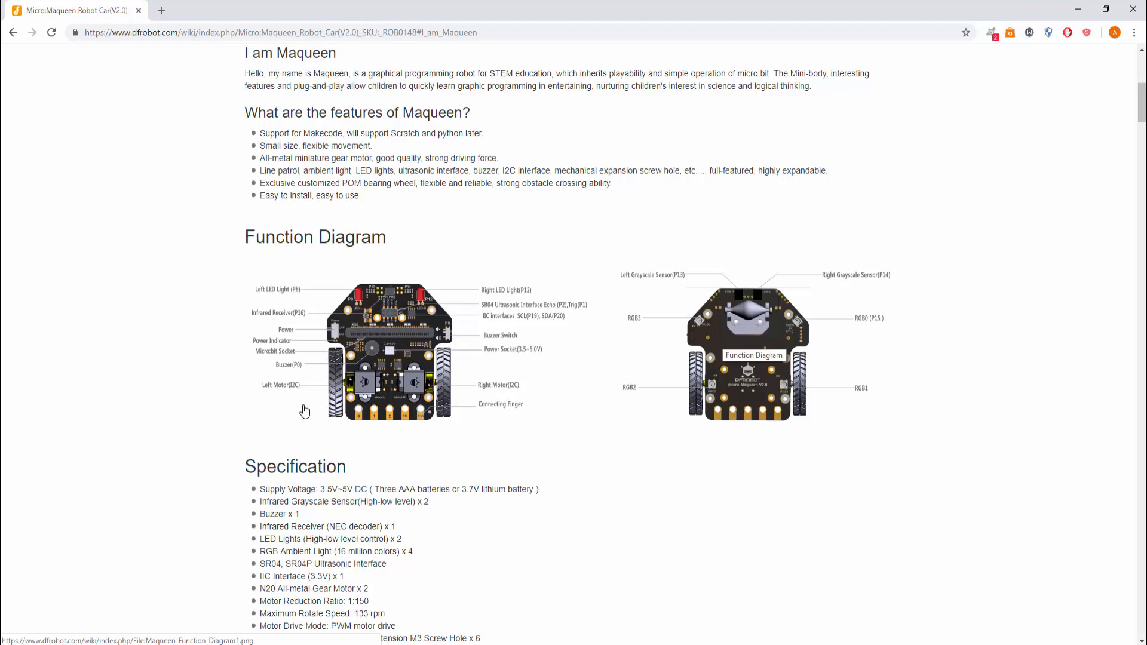
mouse_move(402, 389)
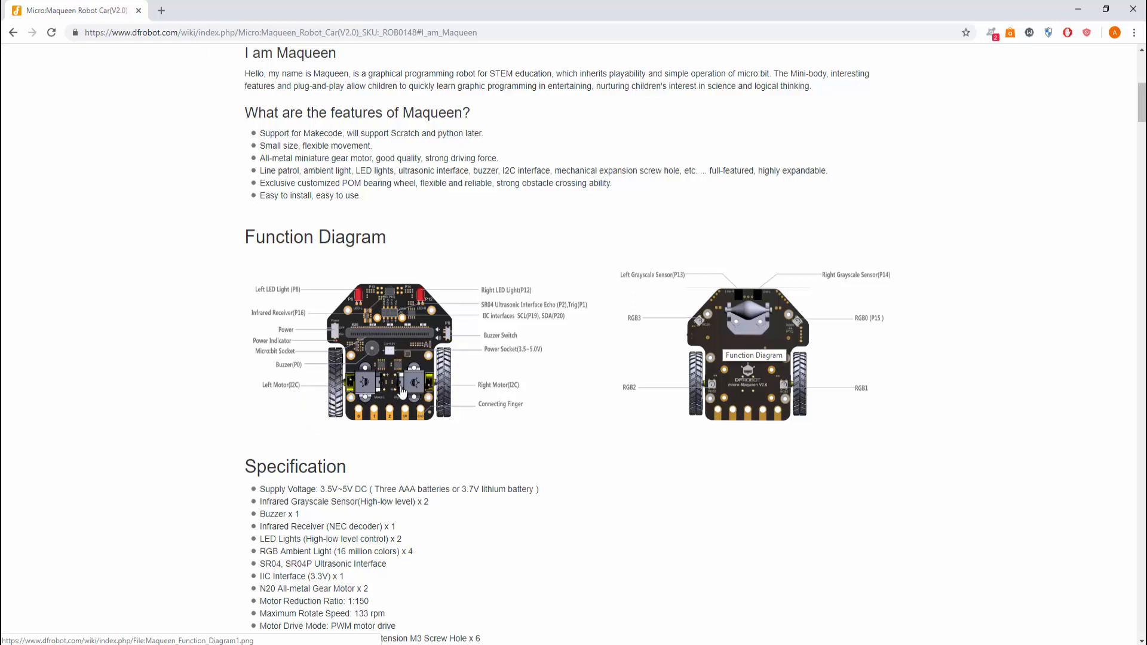
mouse_move(789, 313)
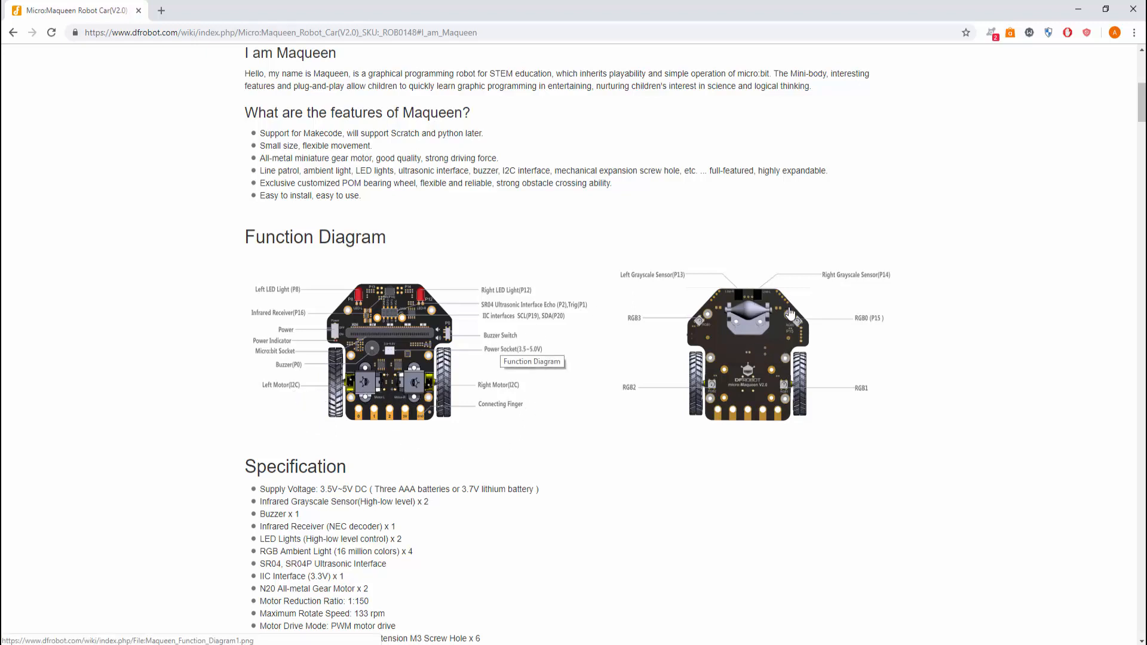
Scroll through the function diagram and specifications of the Maqueen robot car
scroll("down", 3)
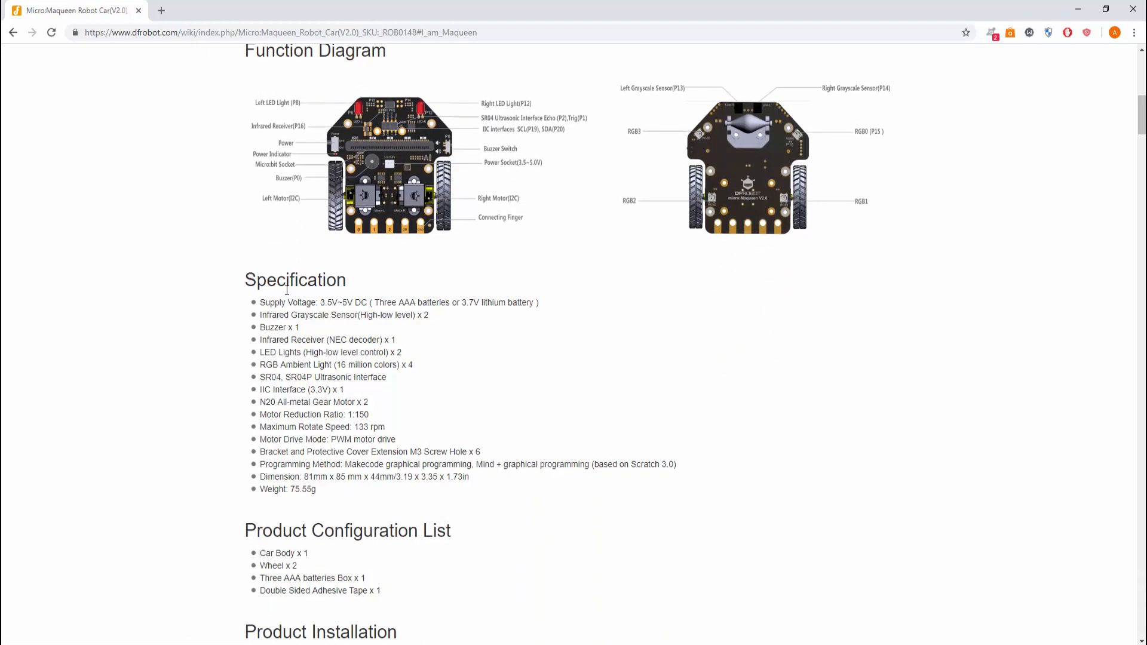
mouse_move(324, 503)
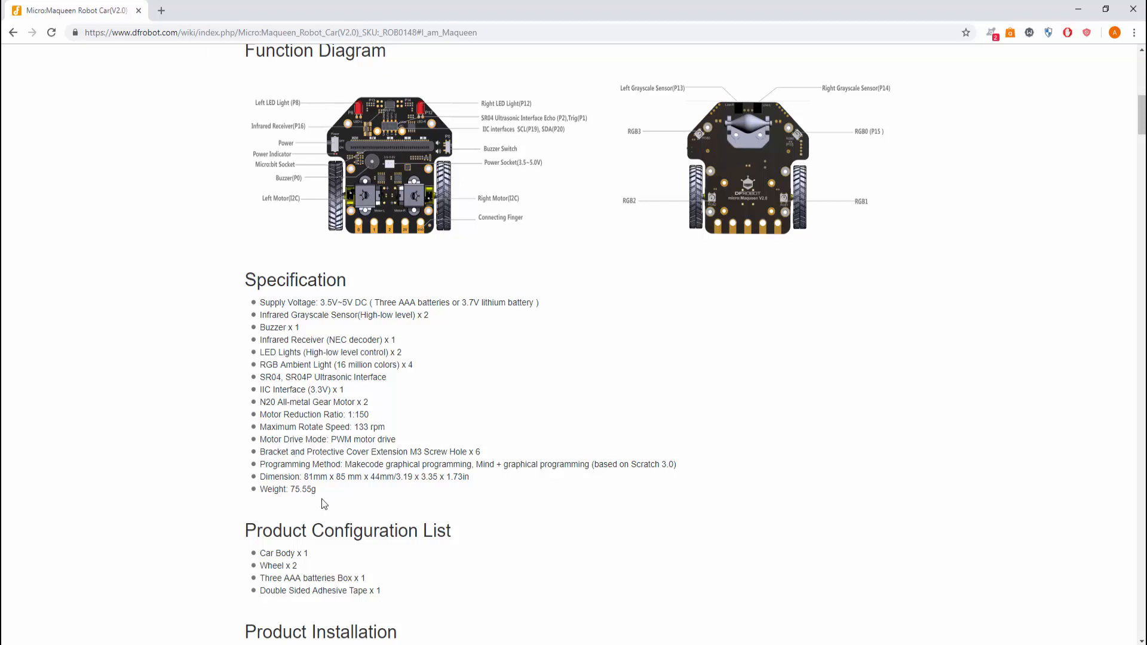
mouse_move(321, 502)
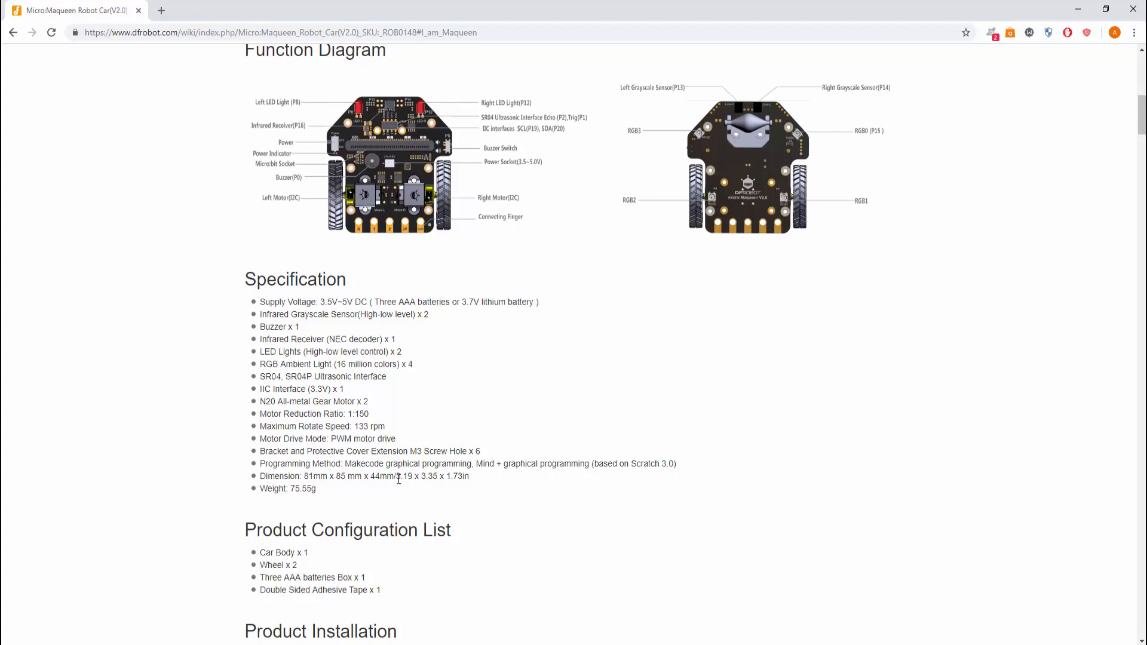
scroll("down", 3)
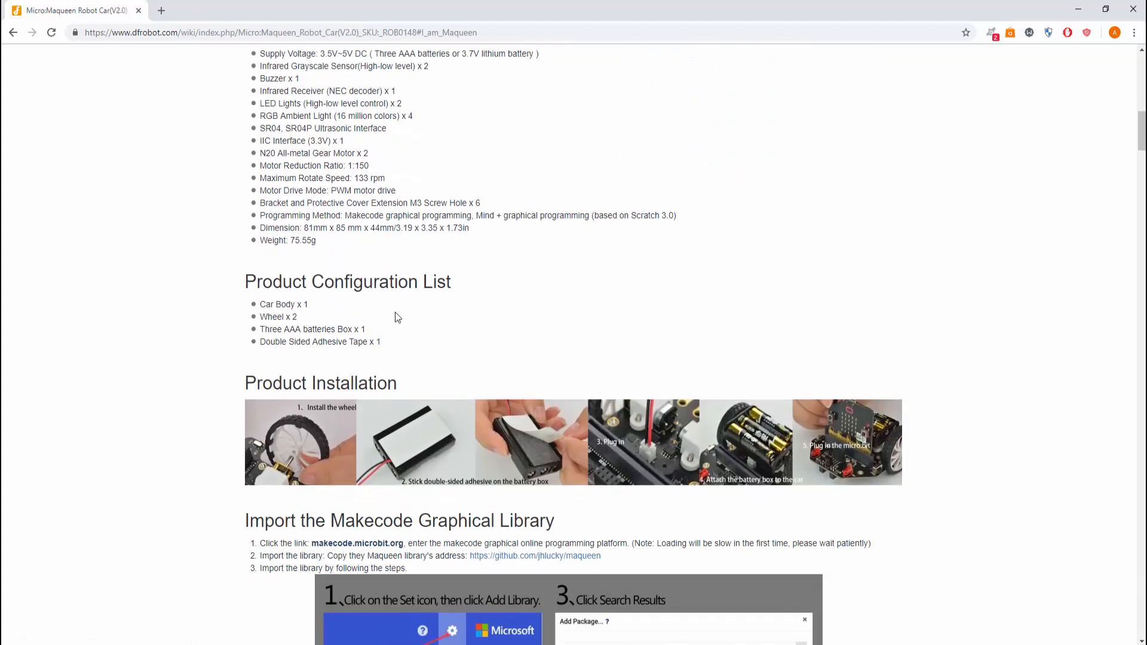
Reach the Makecode library import steps and follow the makecode.microbit.org link
scroll("down", 3)
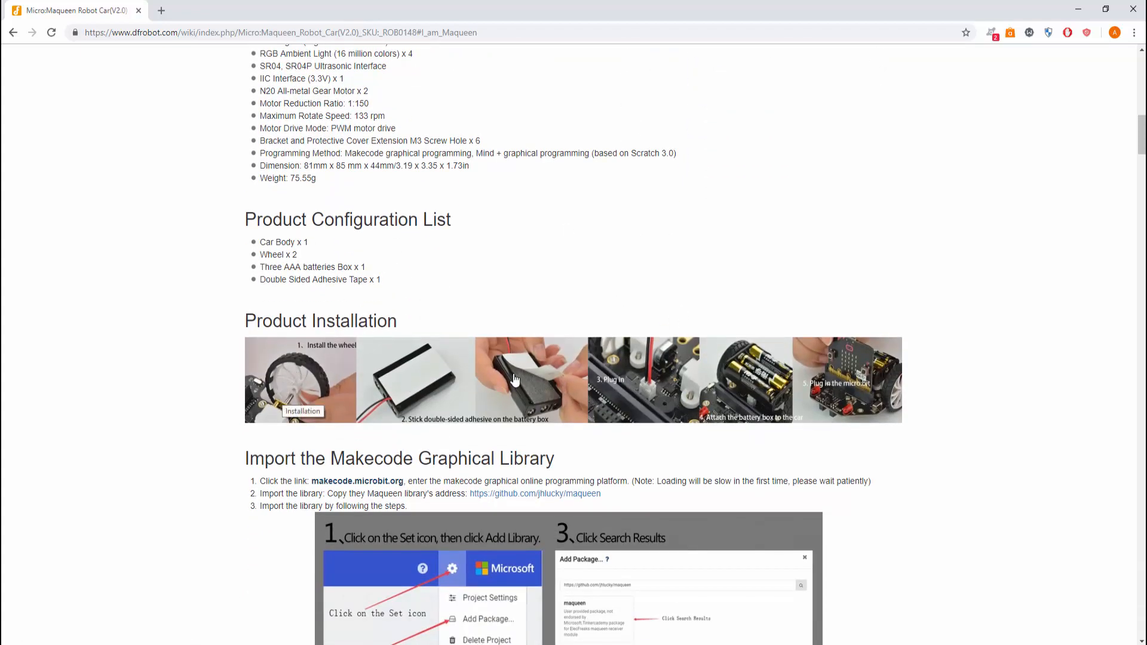
scroll("down", 3)
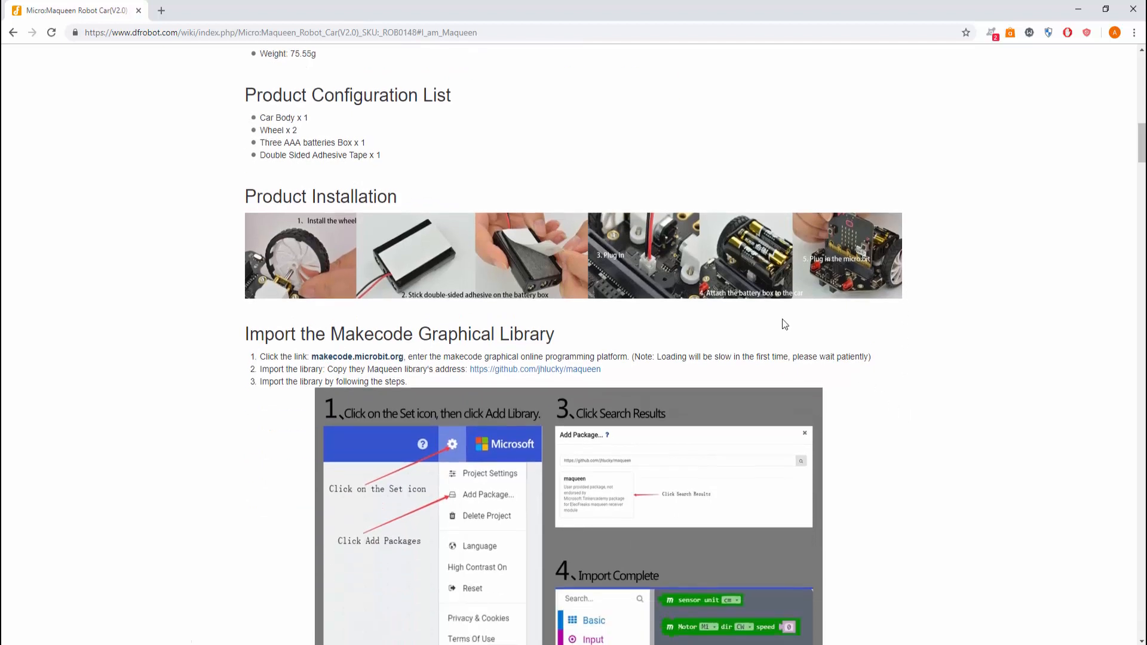
scroll("down", 3)
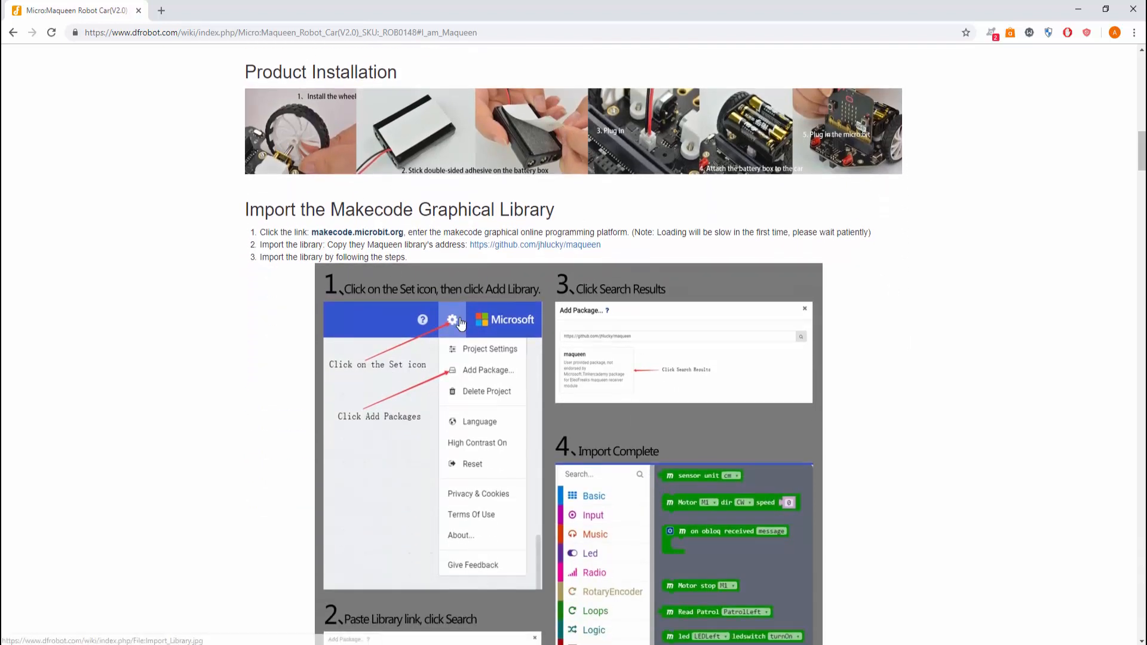
mouse_move(466, 313)
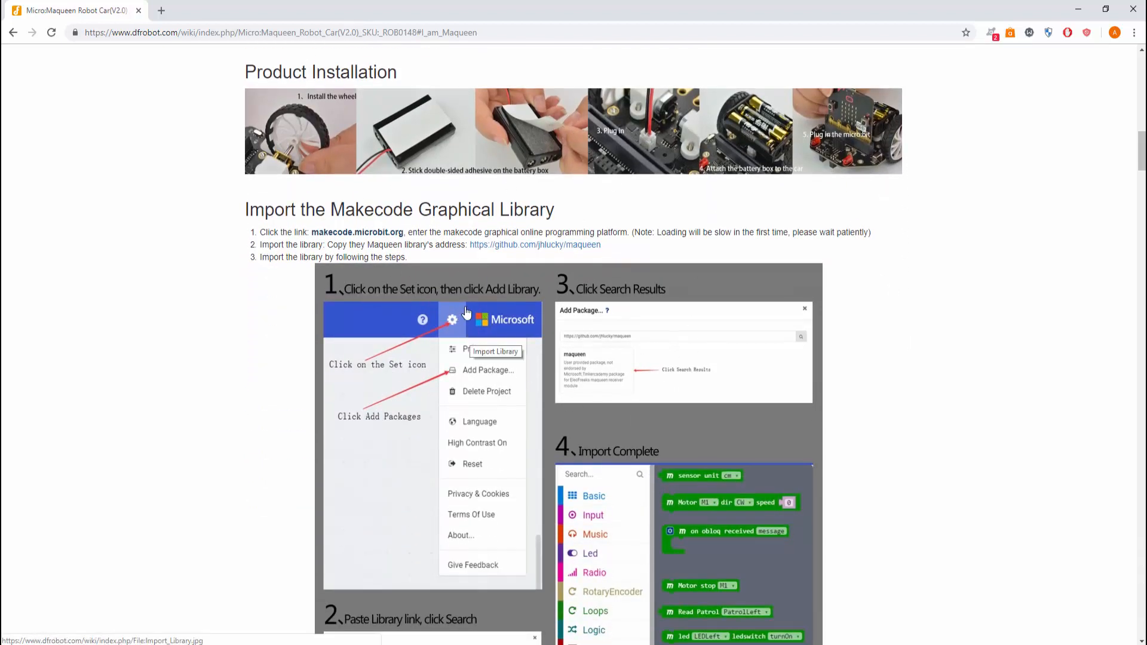
mouse_move(436, 335)
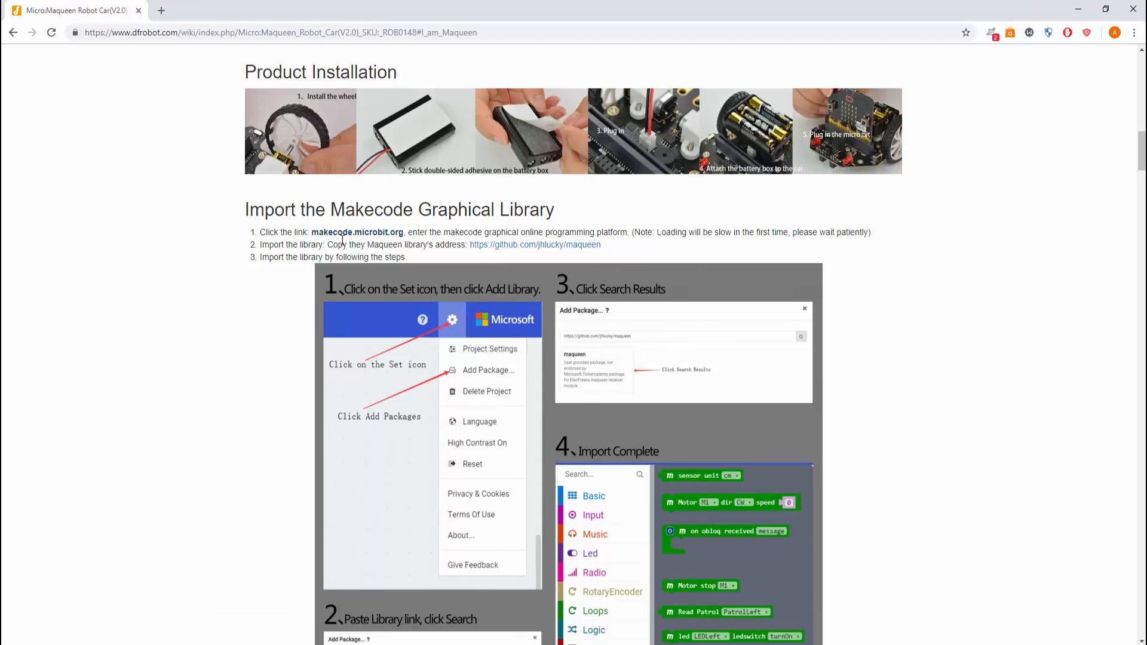
mouse_move(357, 232)
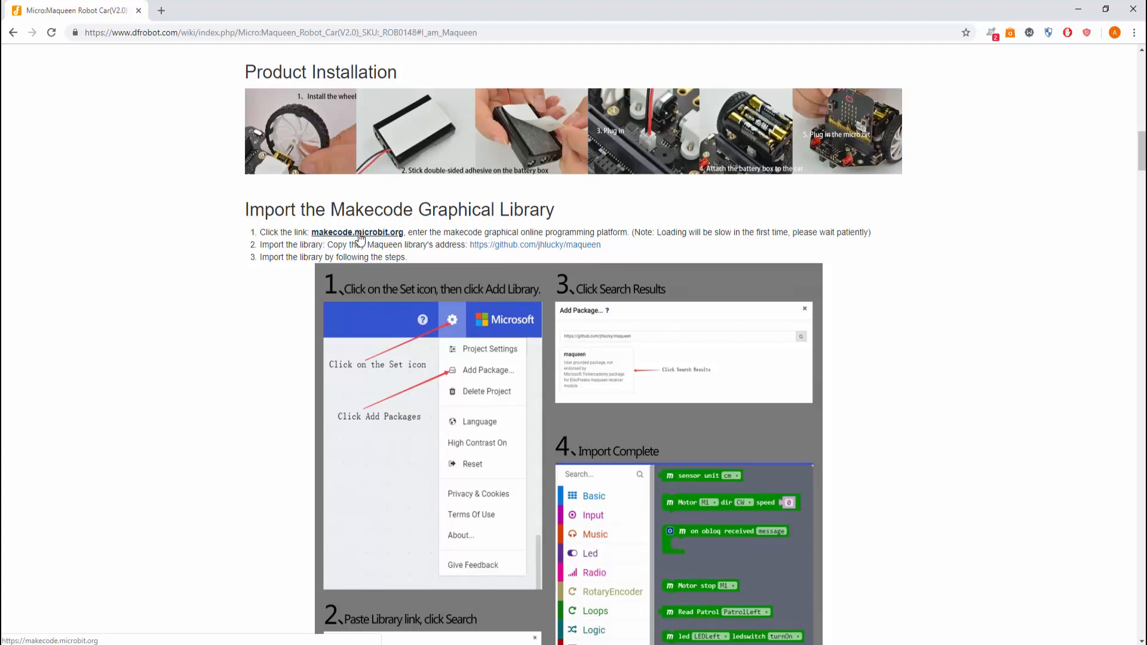
mouse_move(519, 263)
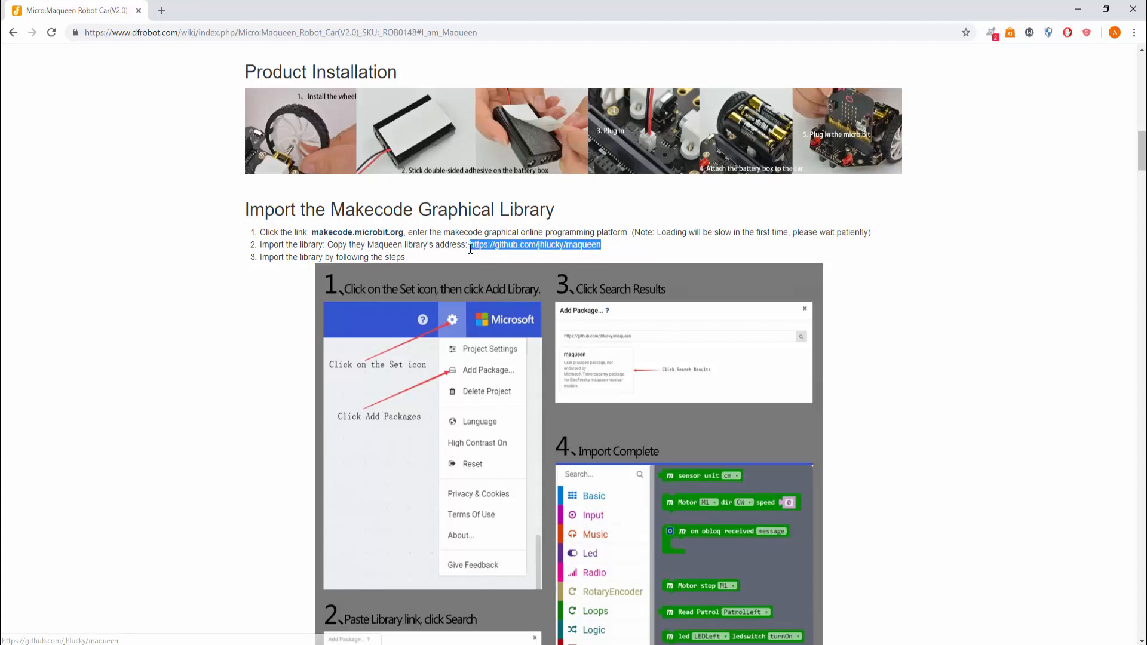
mouse_move(381, 309)
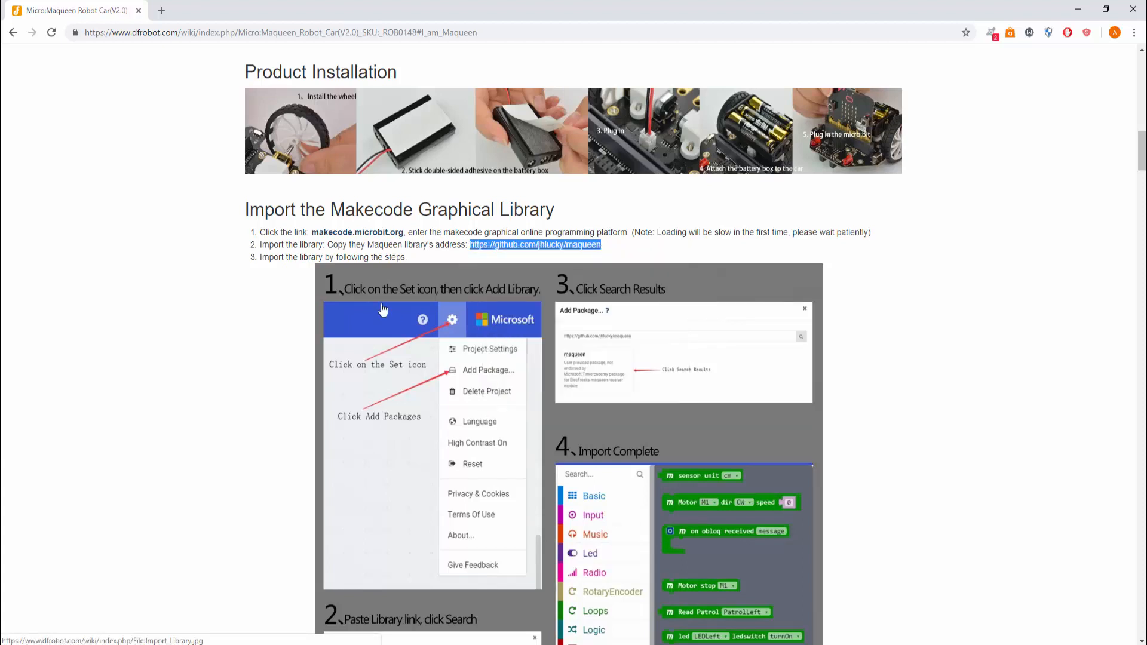
mouse_move(357, 231)
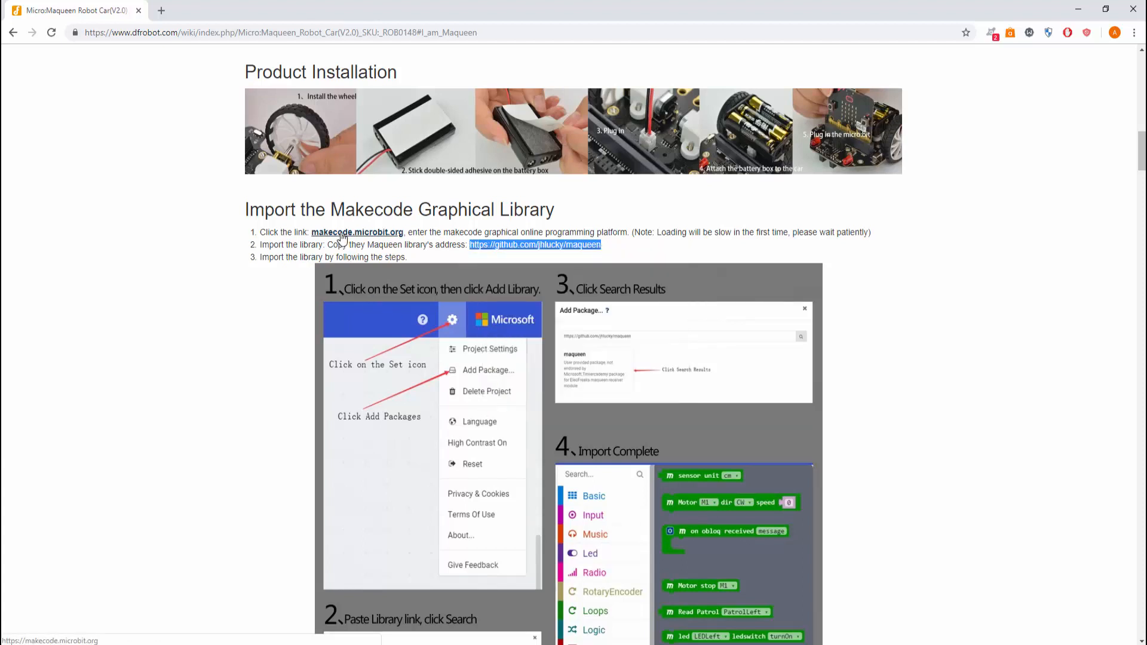
left_click(357, 232)
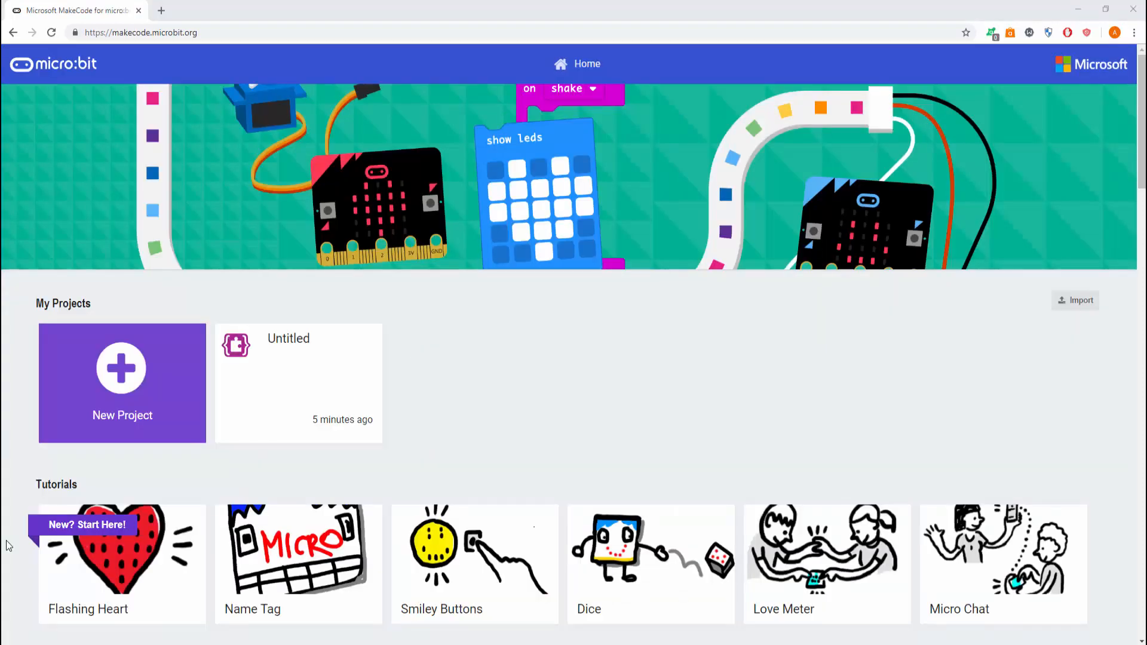
mouse_move(122, 382)
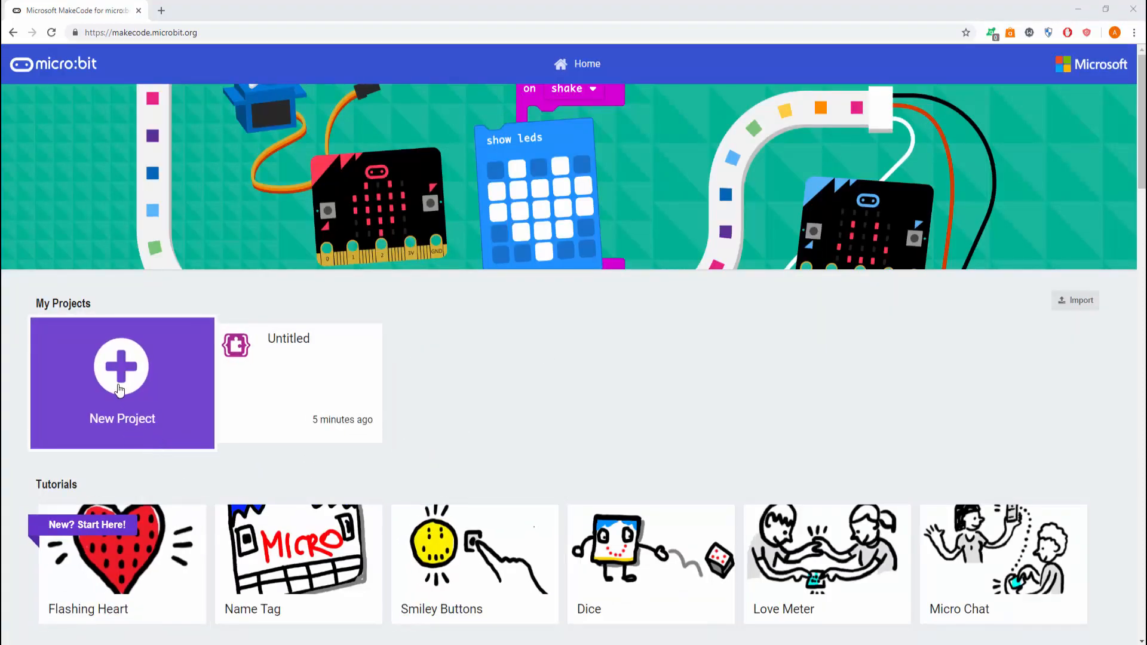
Start a new blank project and bring up its Extensions gallery
left_click(122, 383)
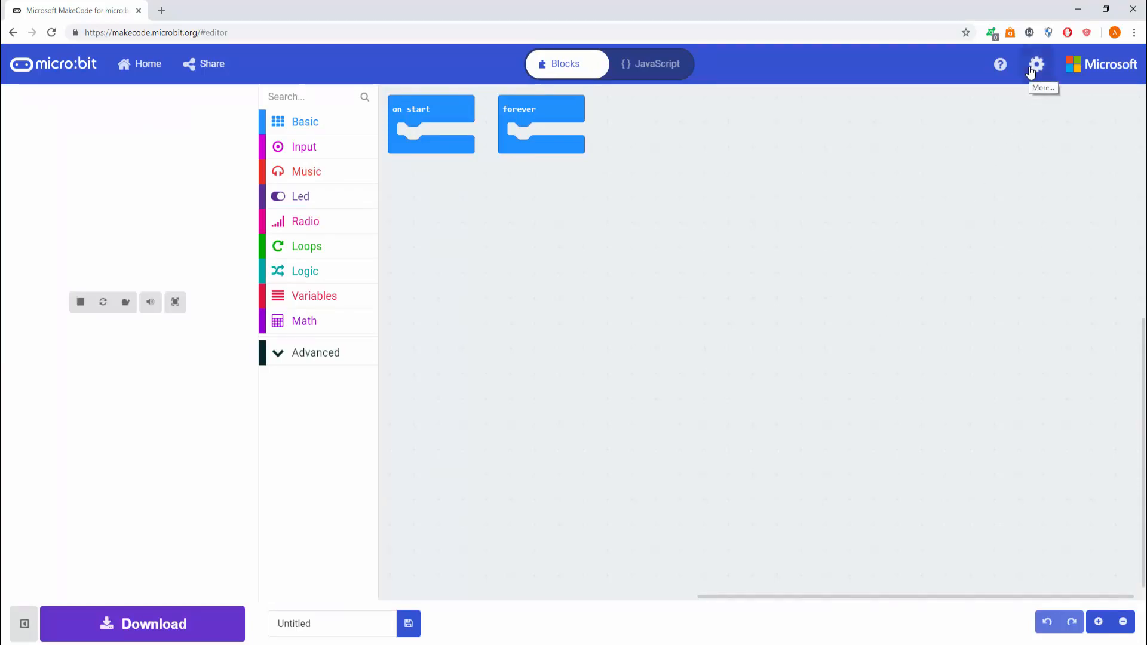
left_click(1036, 64)
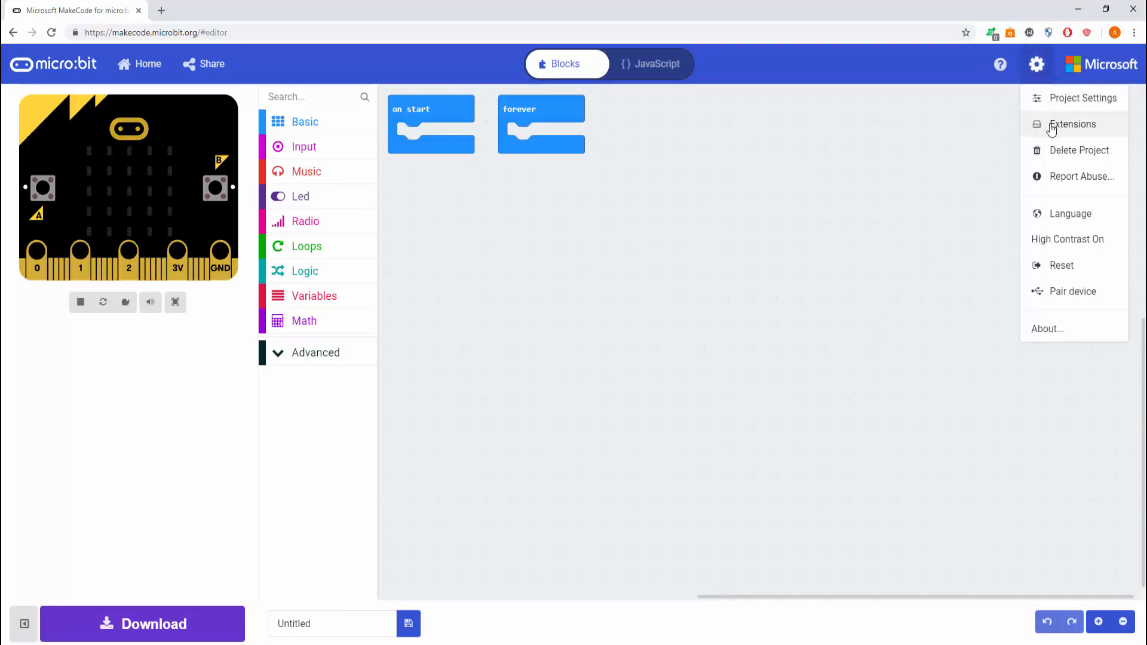
left_click(1074, 123)
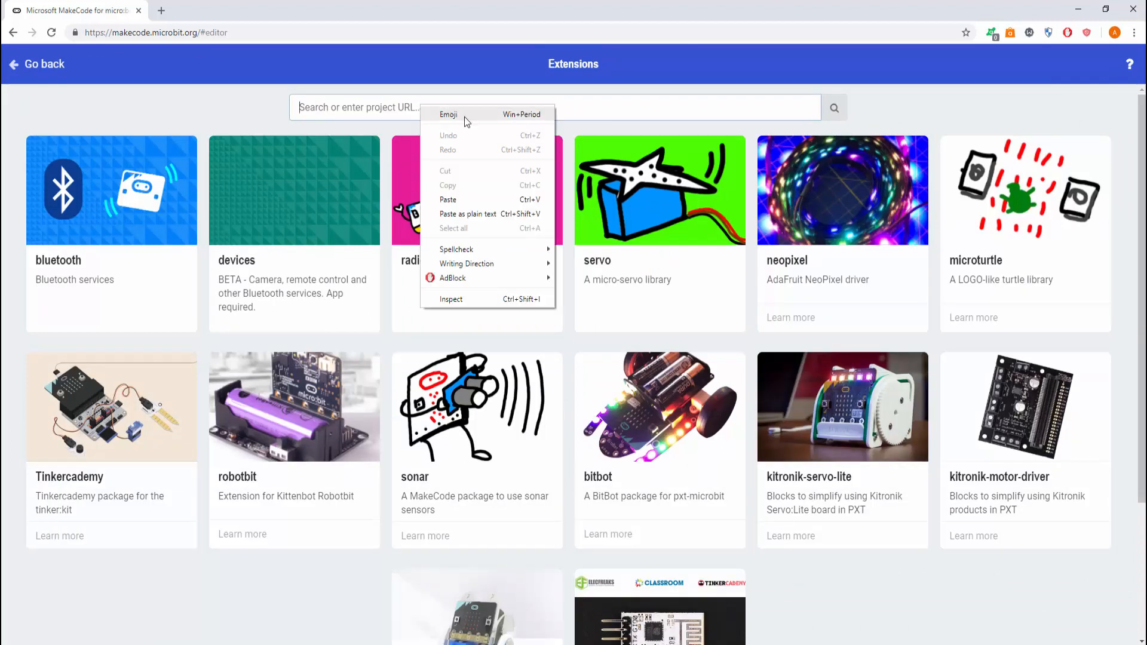
Search the GitHub maqueen URL and add the maqueen extension to the project
left_click(447, 199)
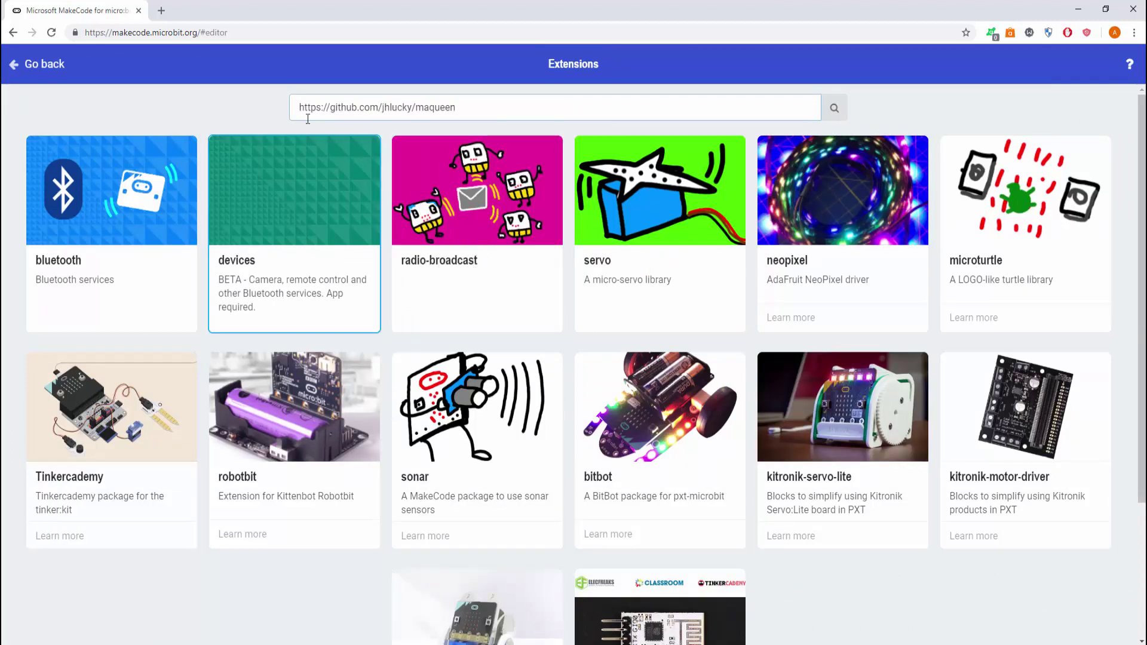
left_click(841, 108)
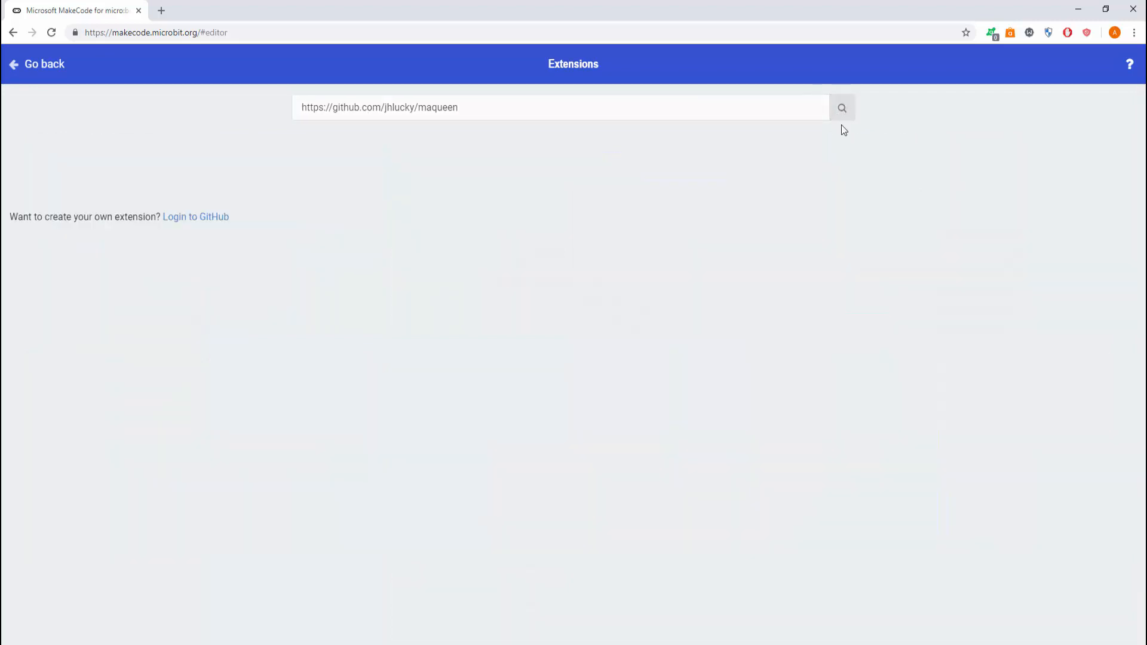
left_click(841, 108)
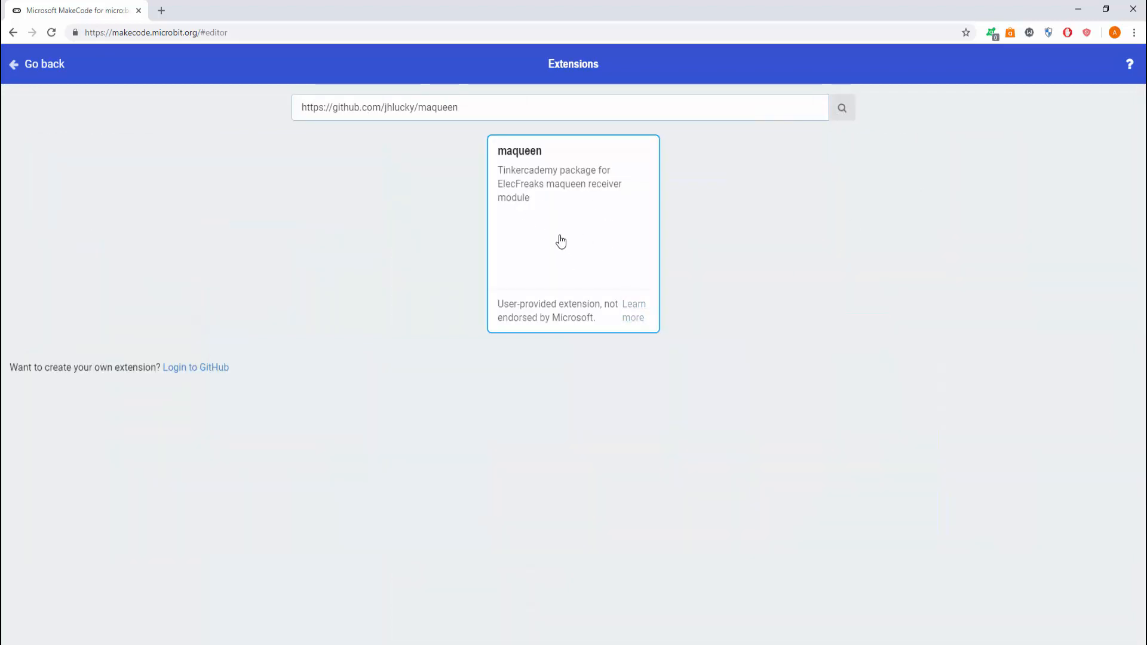
left_click(572, 234)
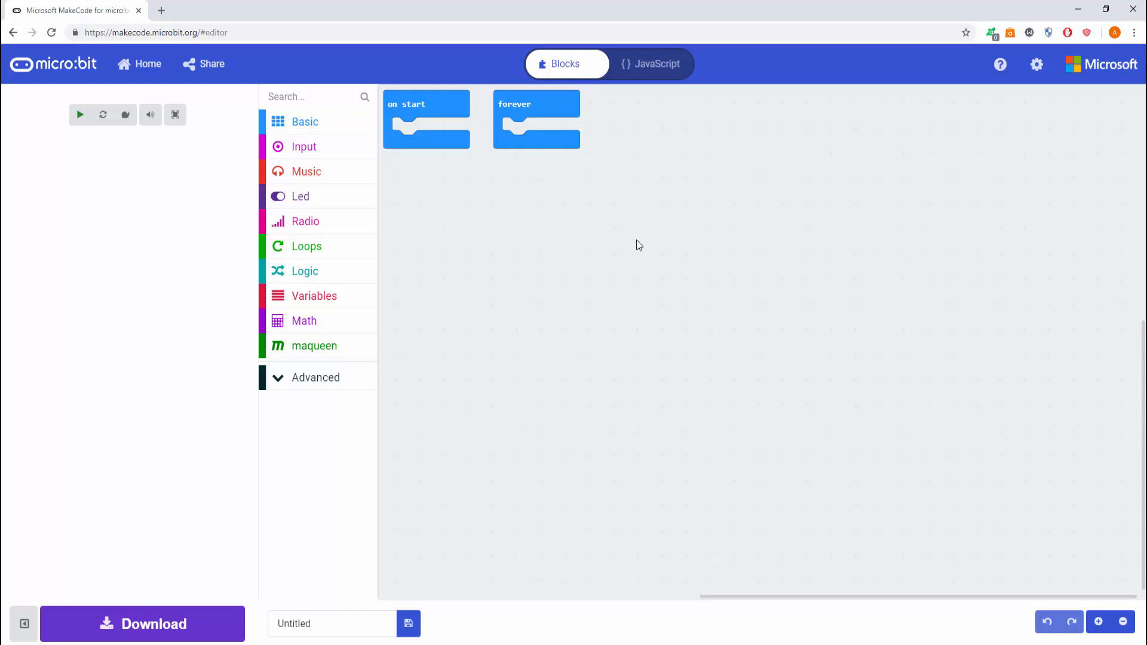
Browse the maqueen and Basic categories, leaving only the forever block with a Motor M1 block
left_click(80, 114)
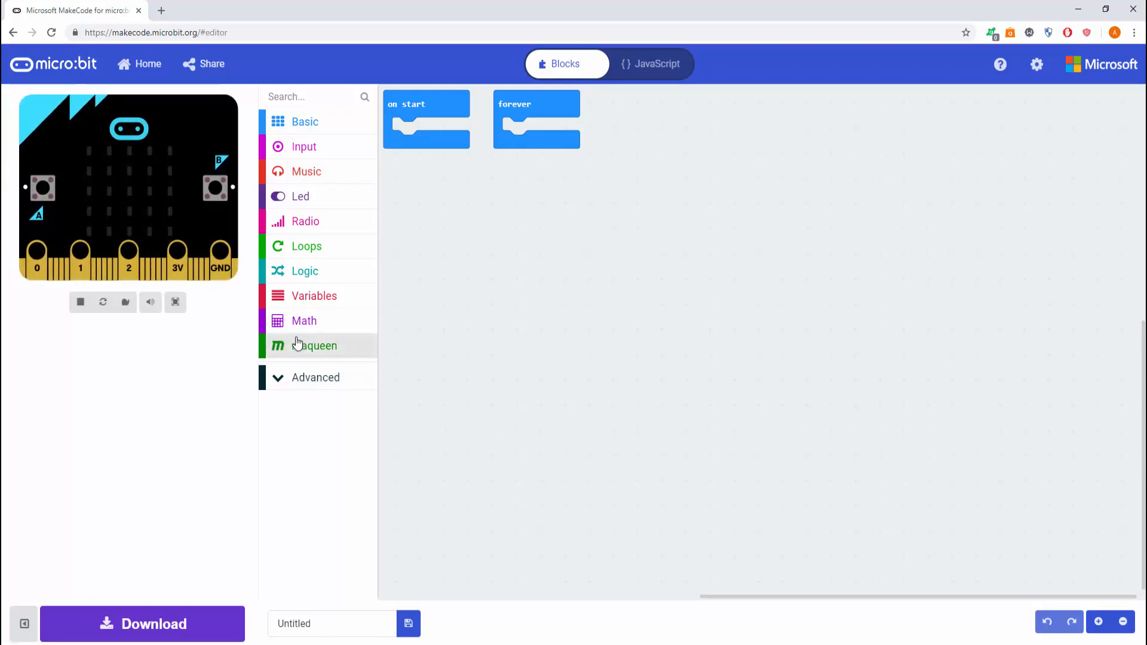
left_click(315, 345)
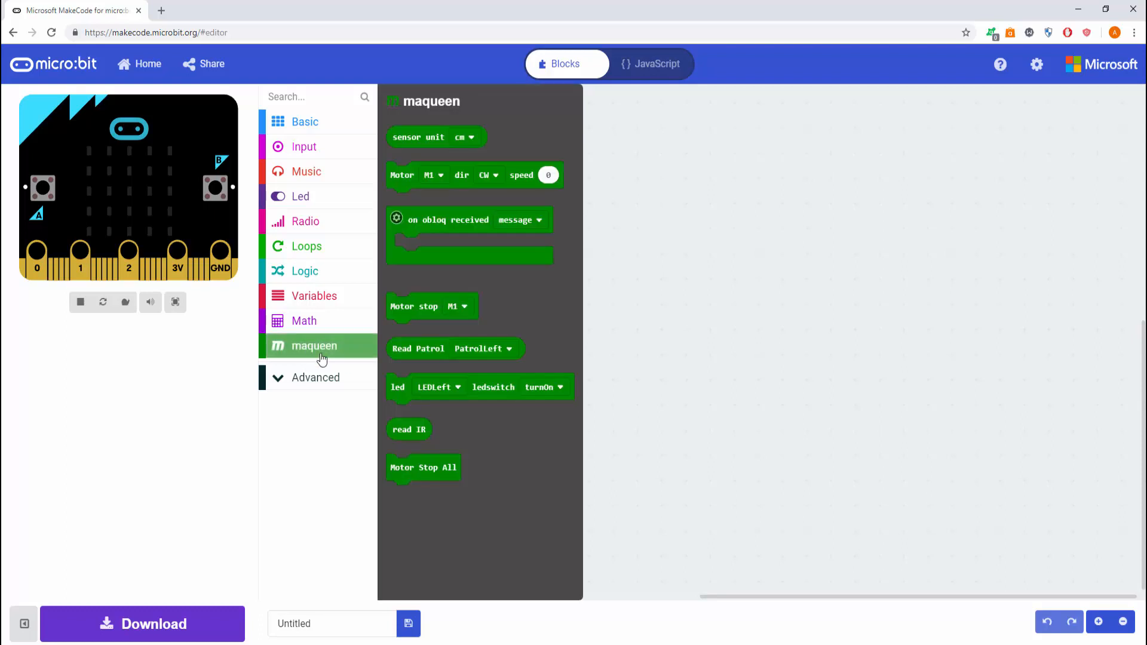
mouse_move(452, 199)
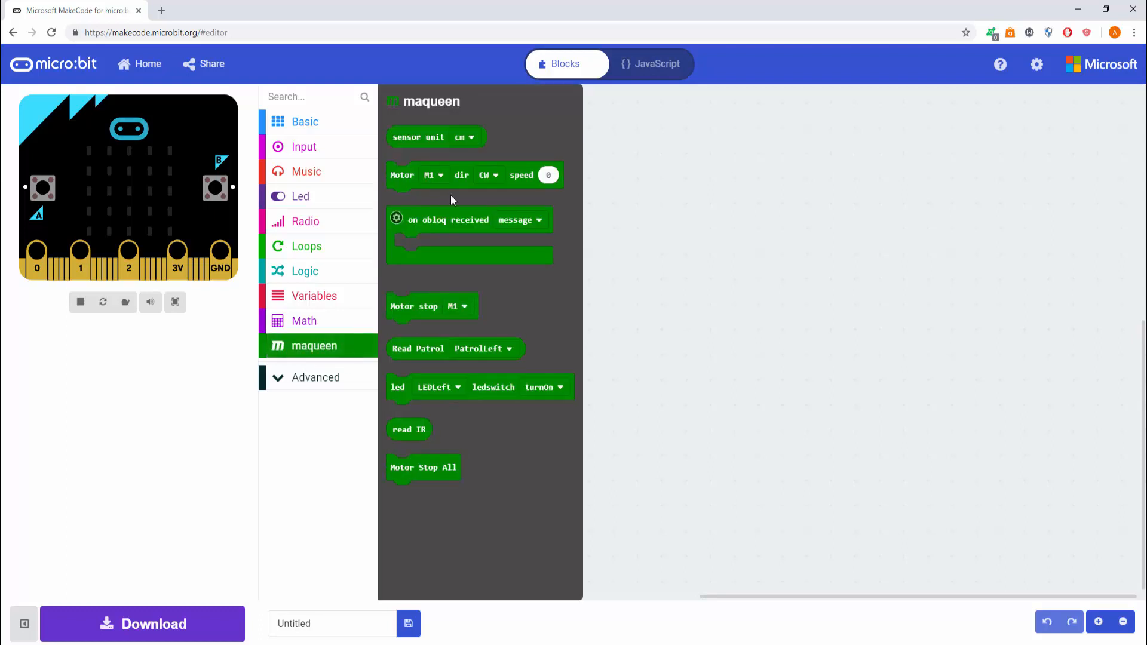
left_click(305, 121)
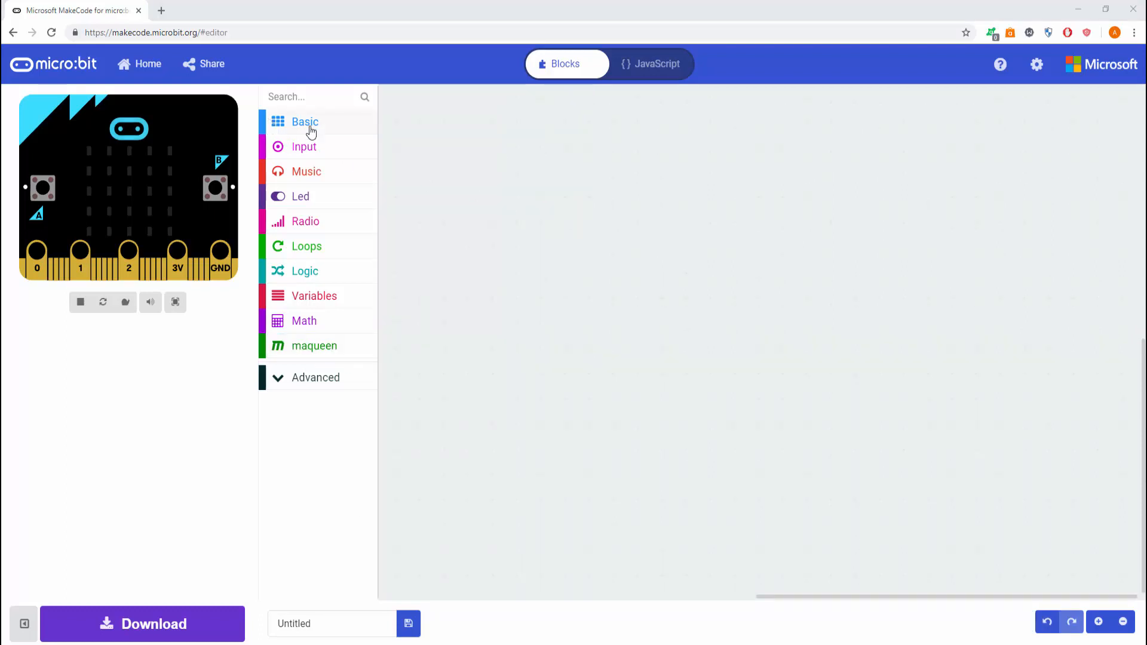
left_click(304, 122)
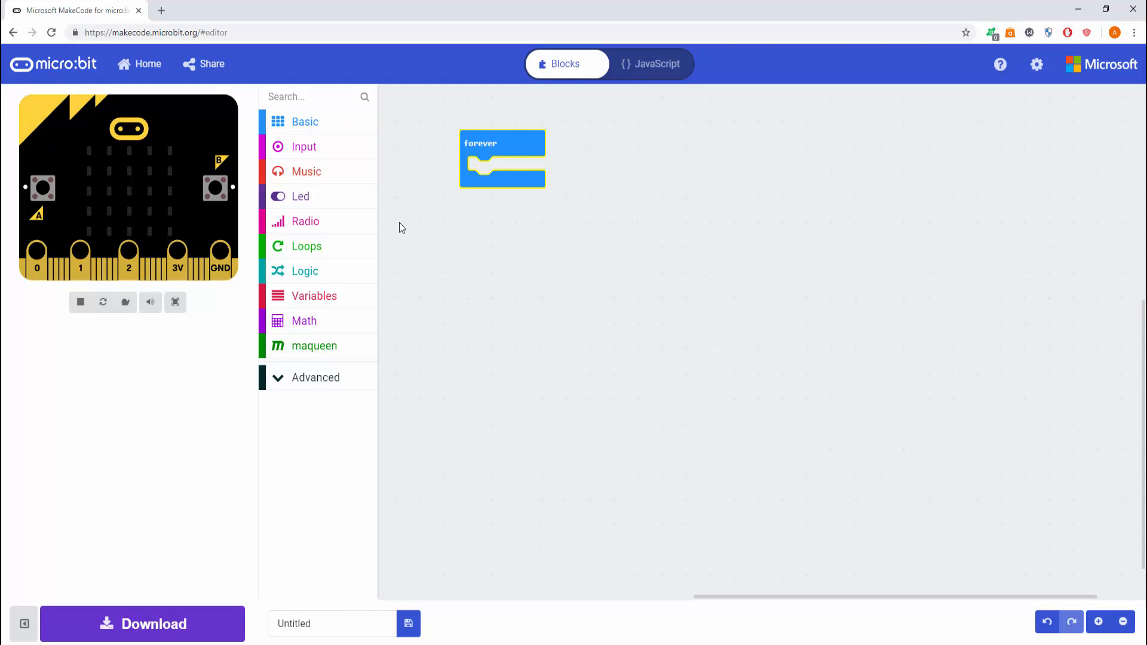
left_click(313, 345)
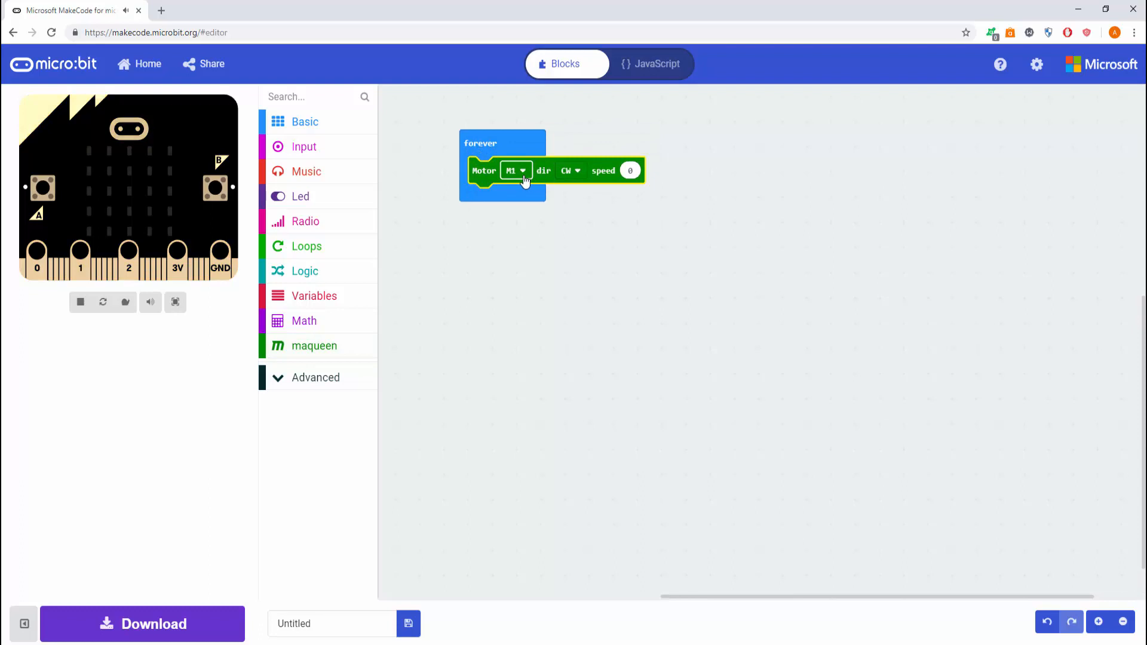
mouse_move(577, 171)
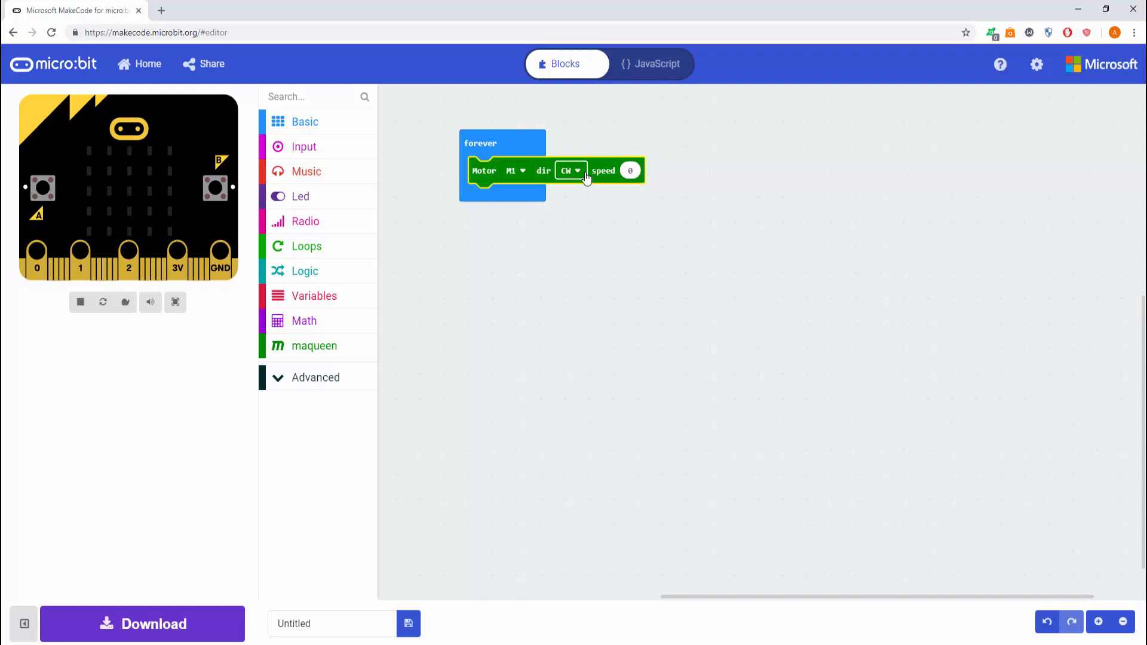
Set Motor M1 to speed 255 and duplicate it as an M2 block, both clockwise
left_click(630, 171)
type("255")
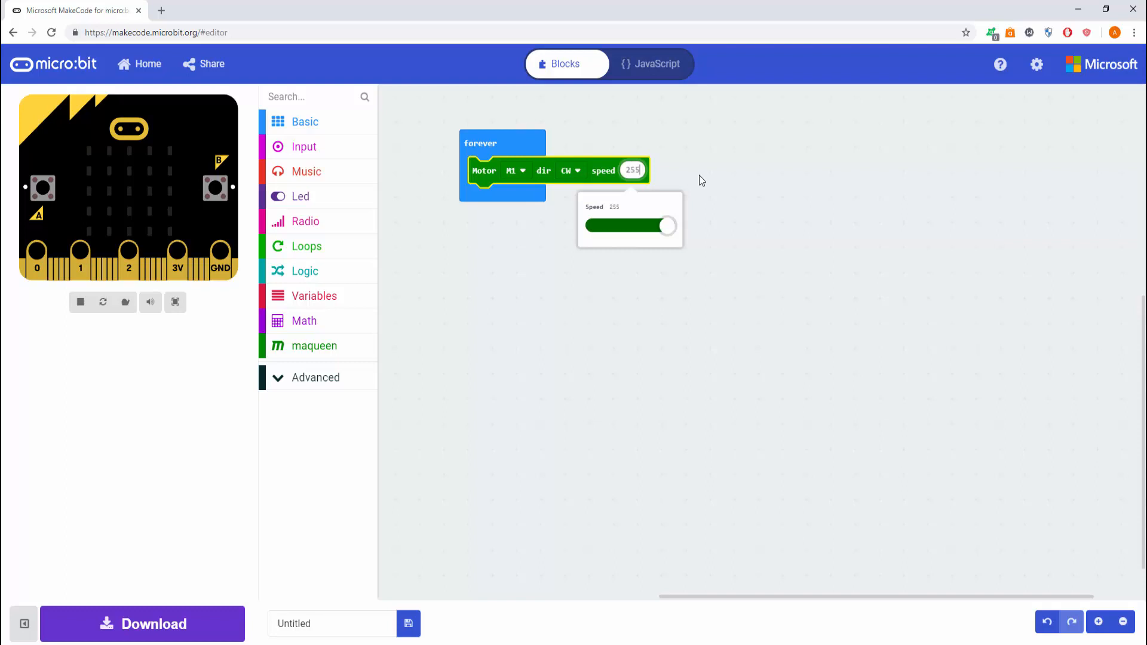
left_click(431, 244)
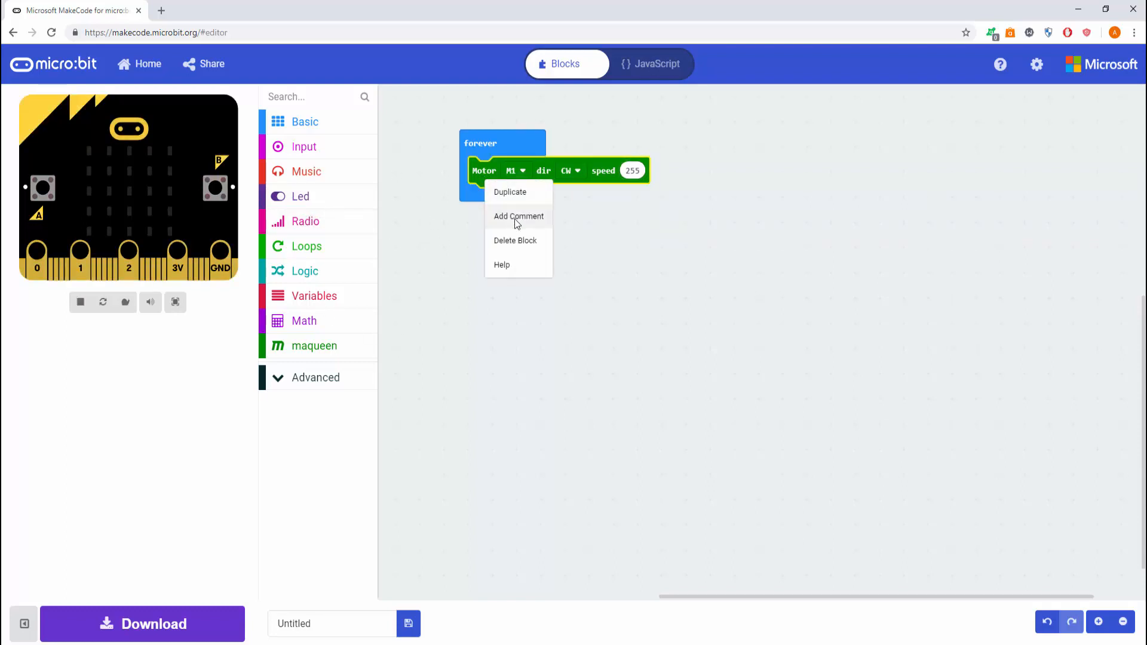
left_click(510, 192)
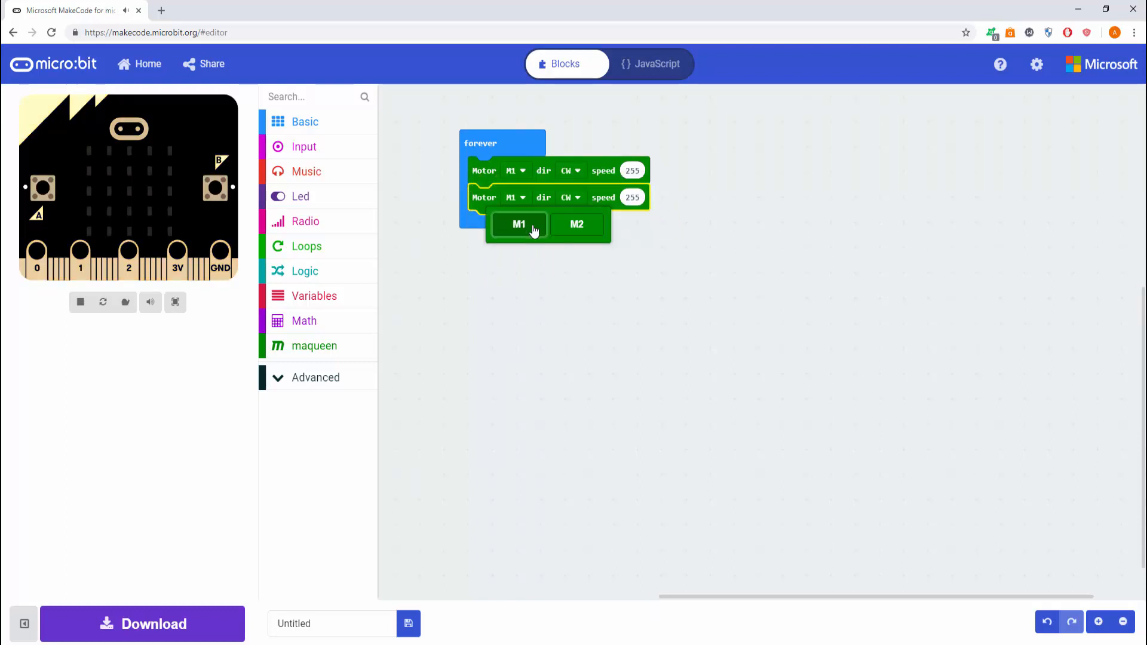
left_click(576, 224)
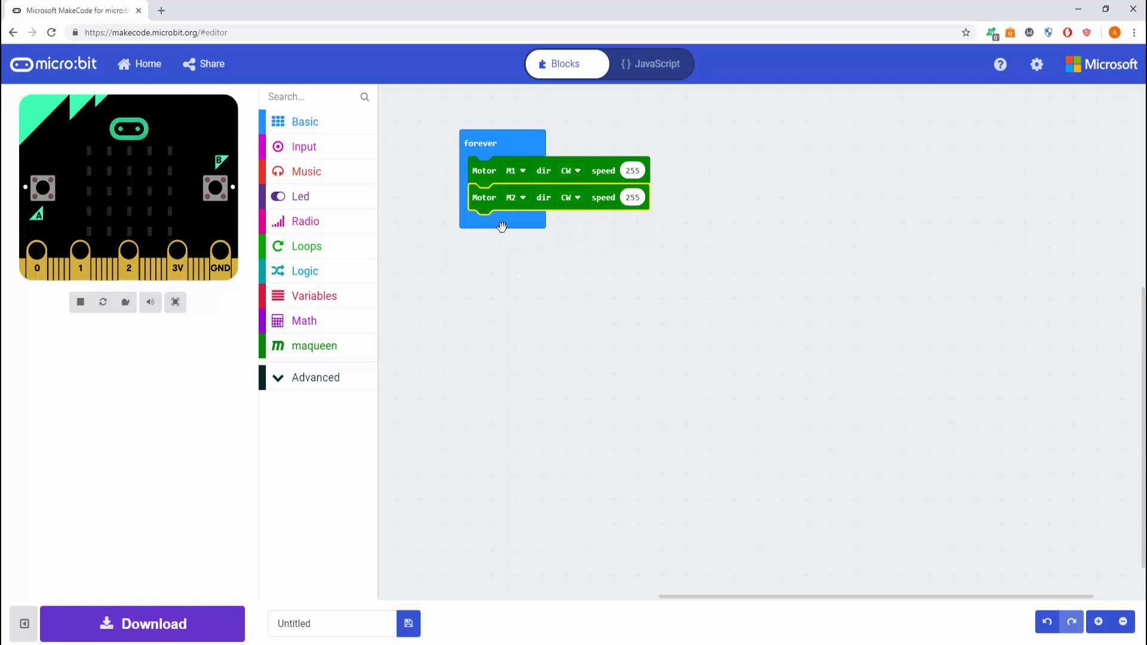
left_click(305, 122)
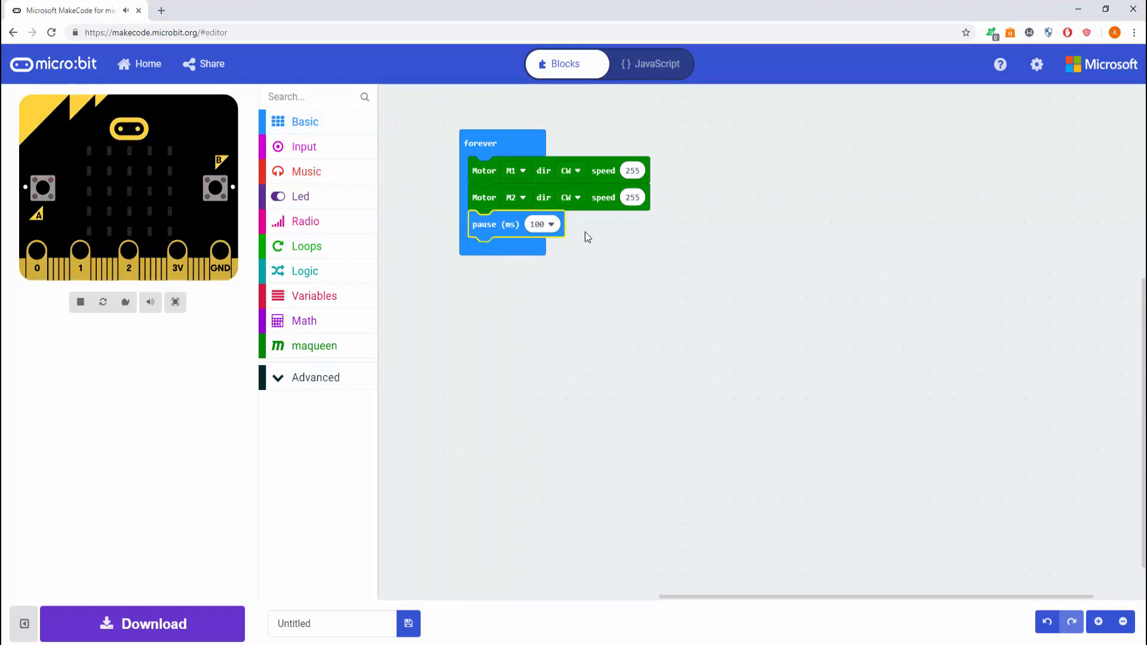
Set the pause to 1 second and duplicate the motor pair and pause as a second stage
left_click(545, 224)
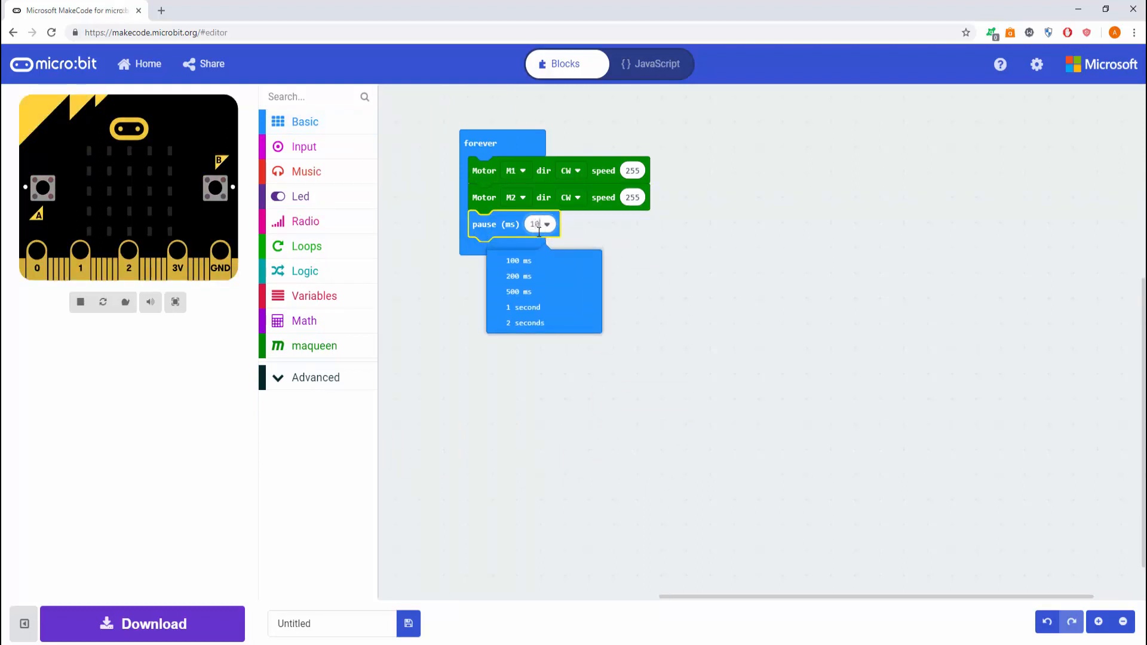
left_click(524, 307)
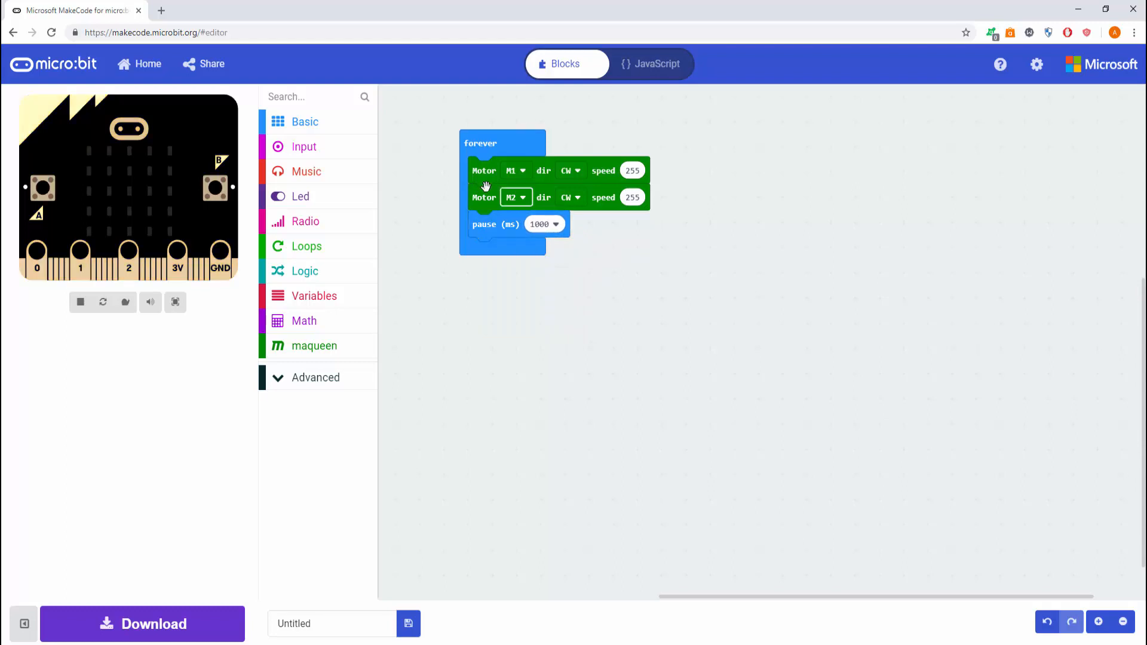
right_click(484, 171)
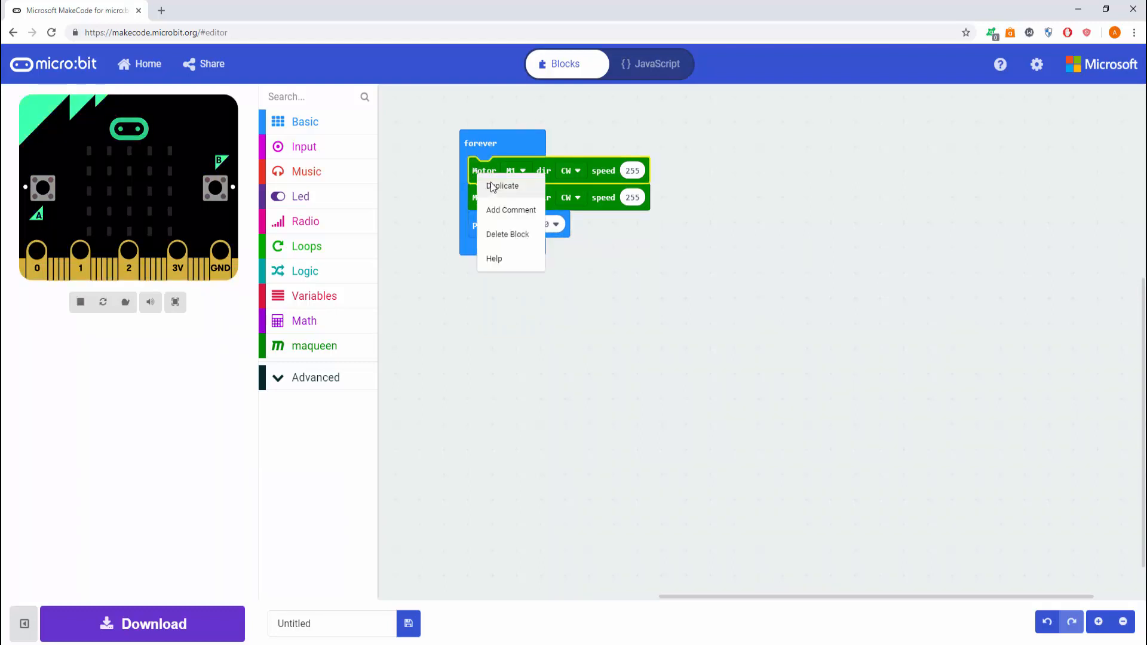
left_click(503, 185)
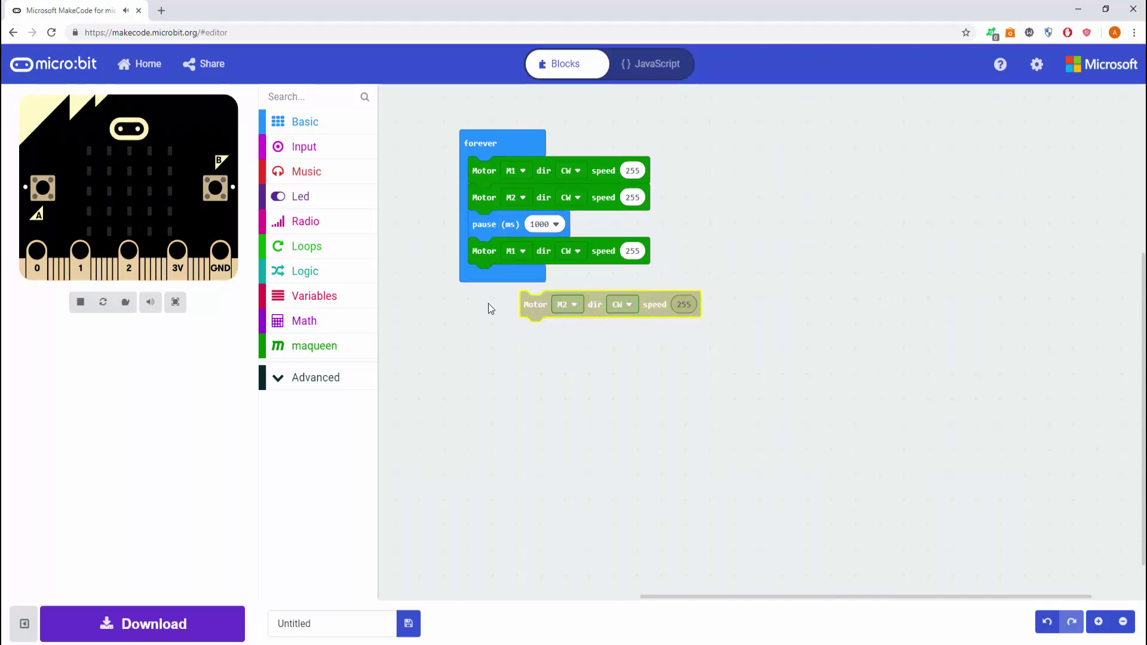
right_click(495, 223)
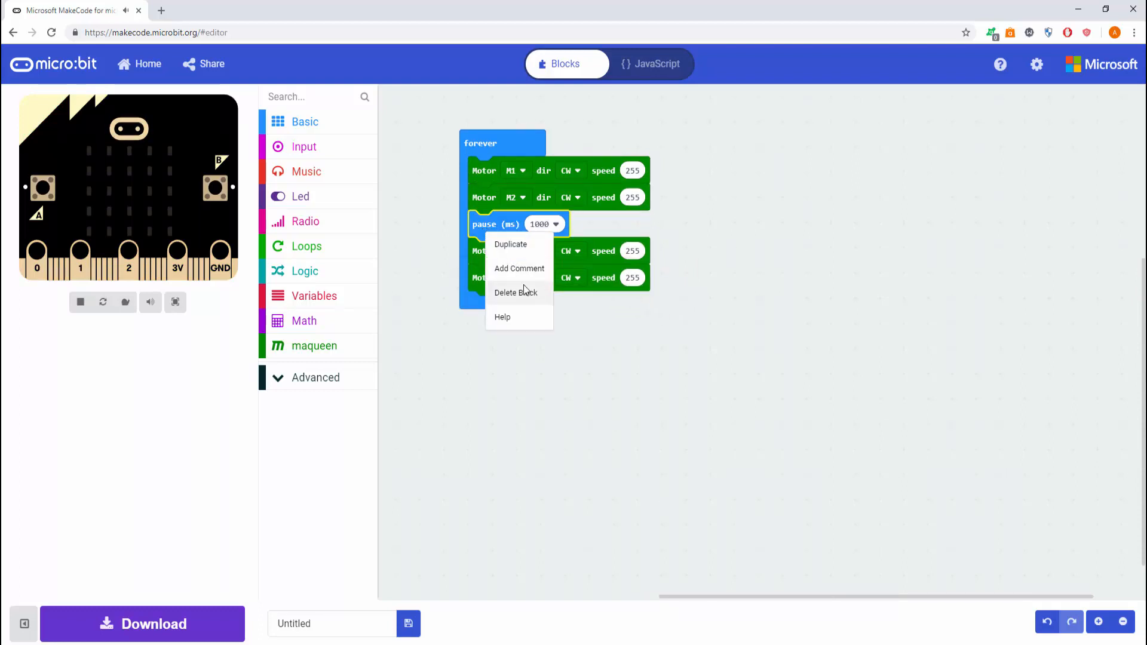
left_click(510, 243)
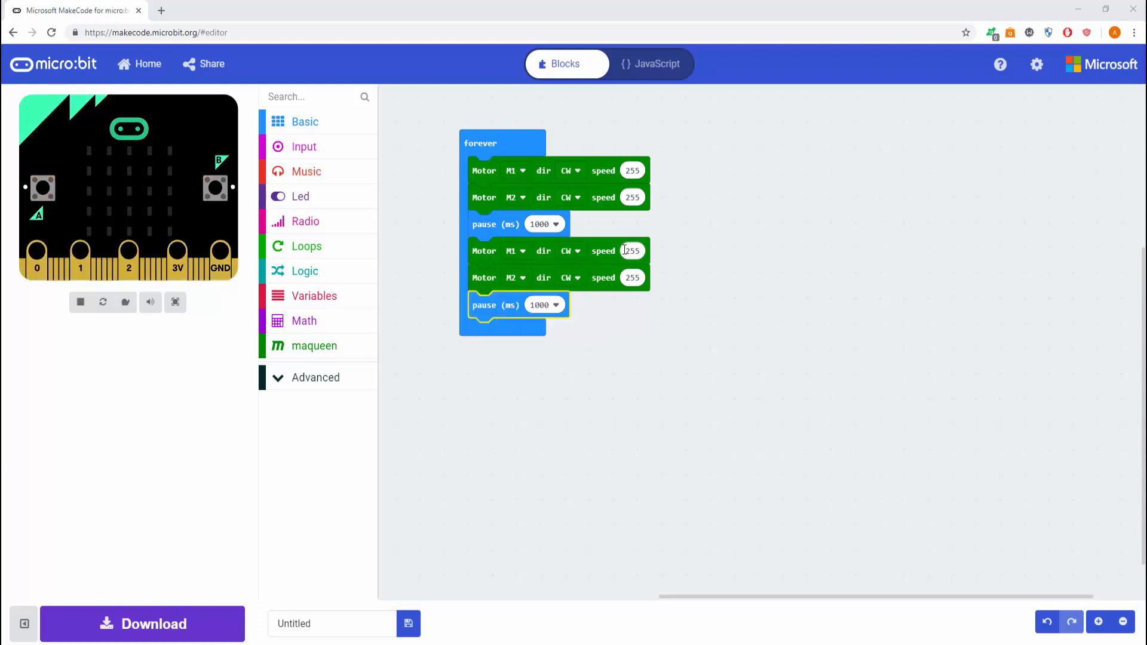
left_click(632, 277)
type("0")
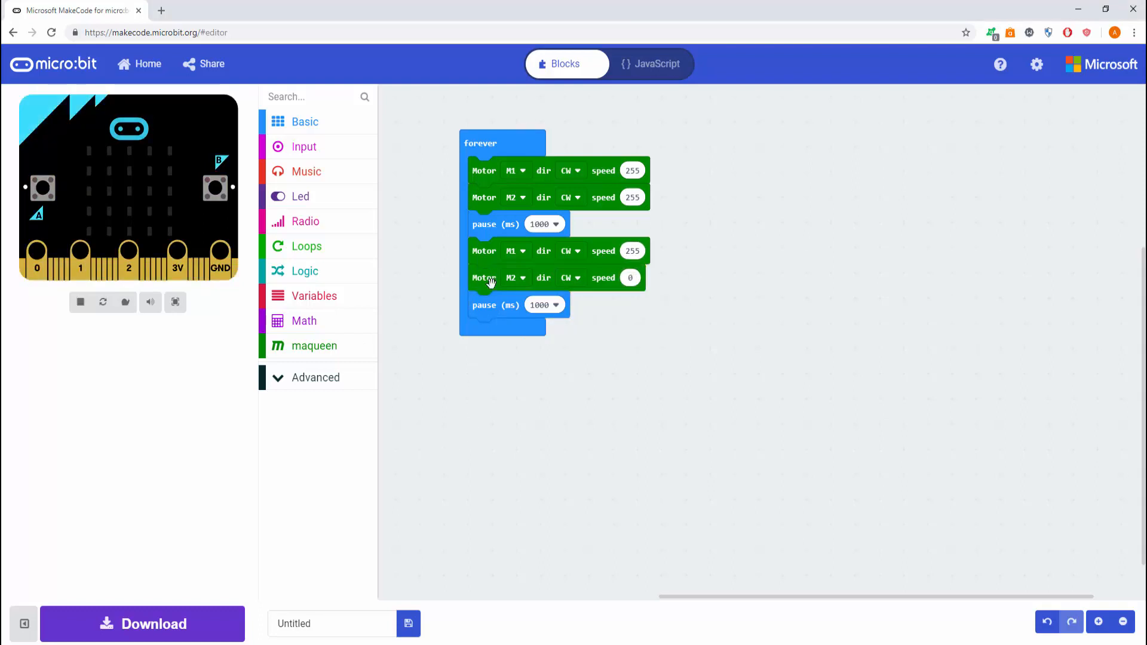
Add a third motor pair below the second pause with M1 speed 0 and M2 speed 255
right_click(484, 277)
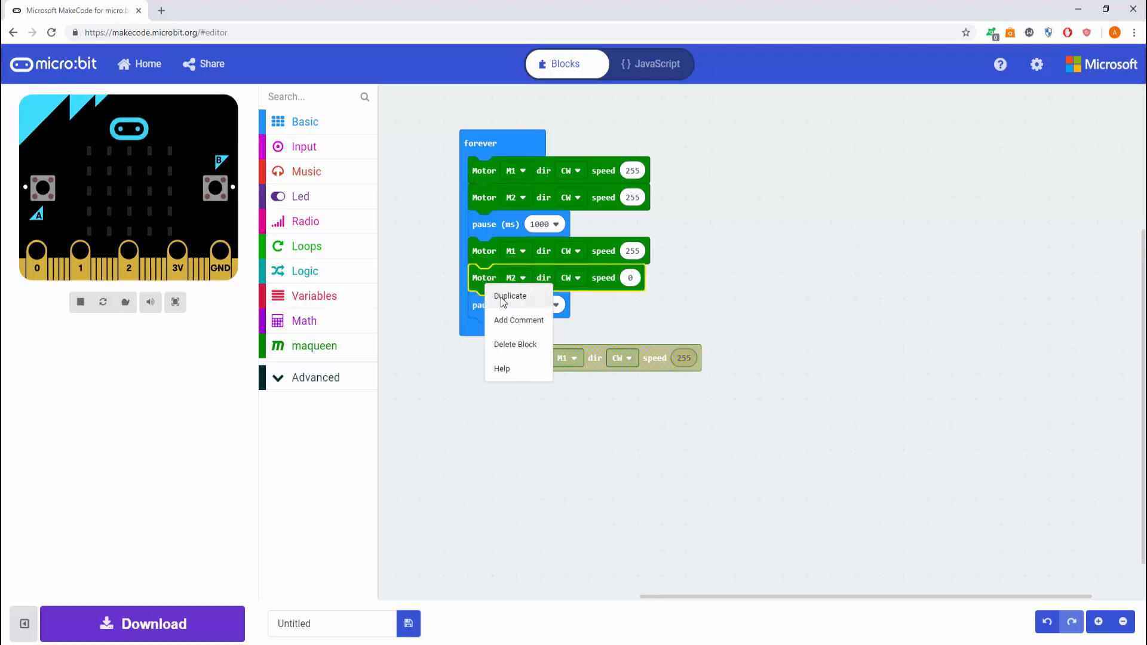
left_click(511, 295)
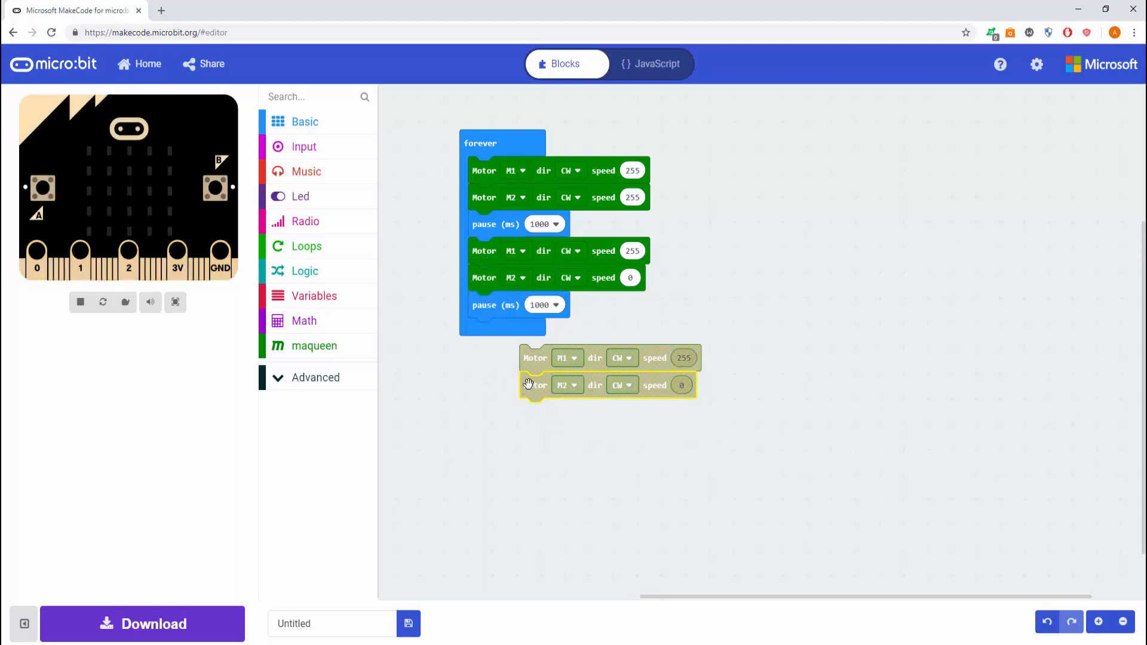
left_click_drag(536, 357, 484, 331)
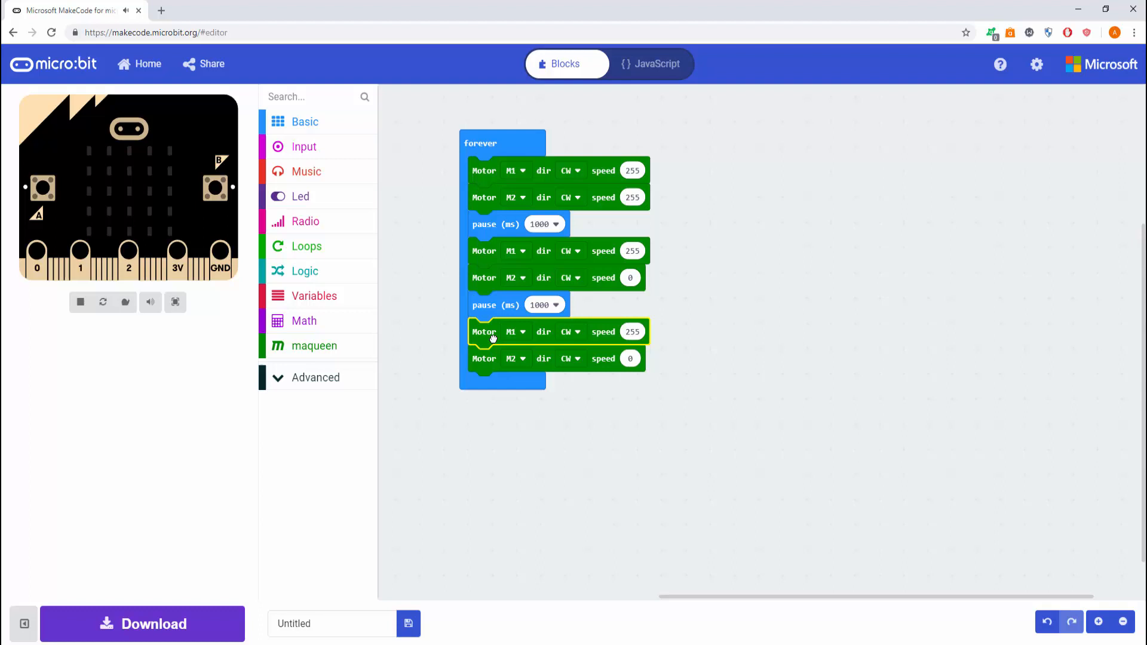
mouse_move(665, 351)
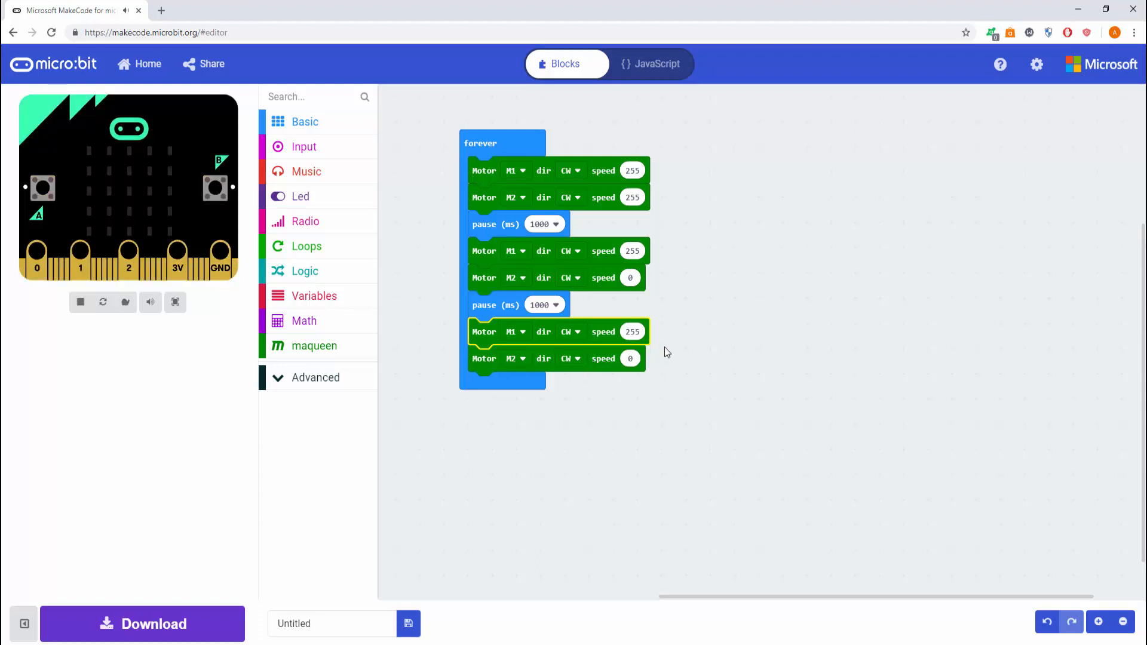
left_click(631, 331)
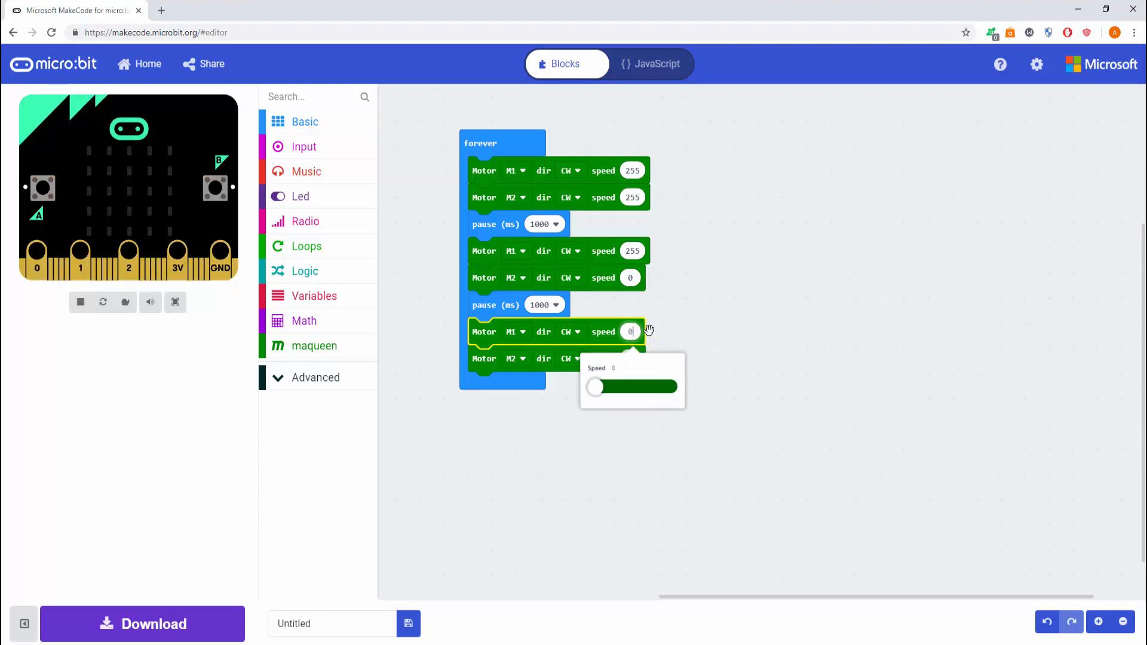
left_click(630, 359)
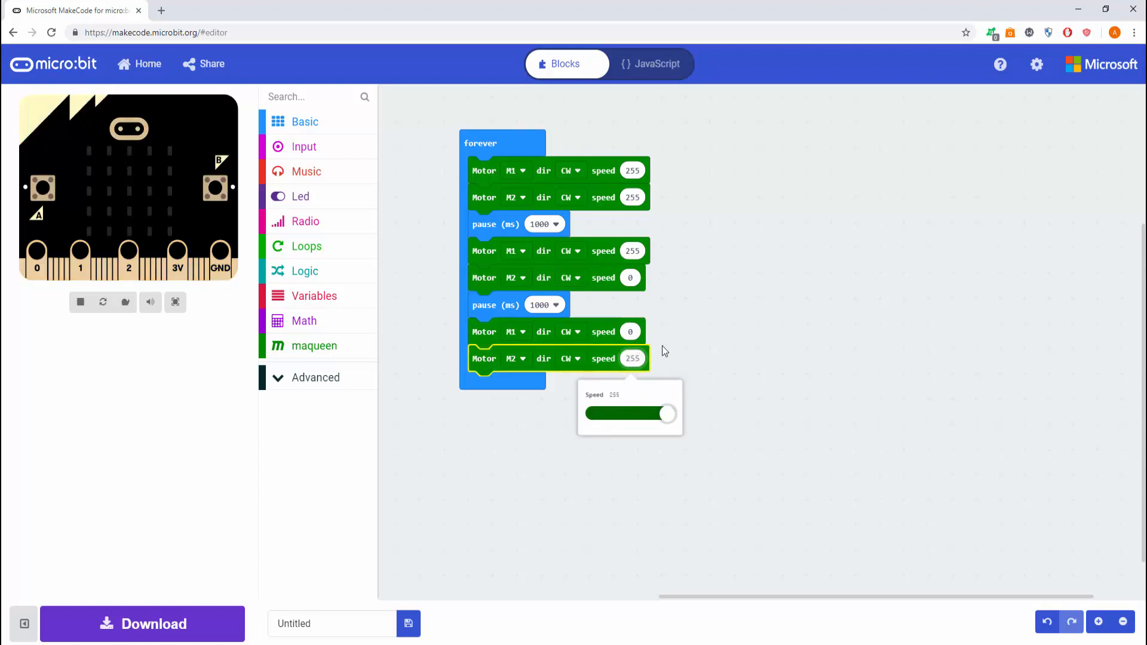
right_click(496, 304)
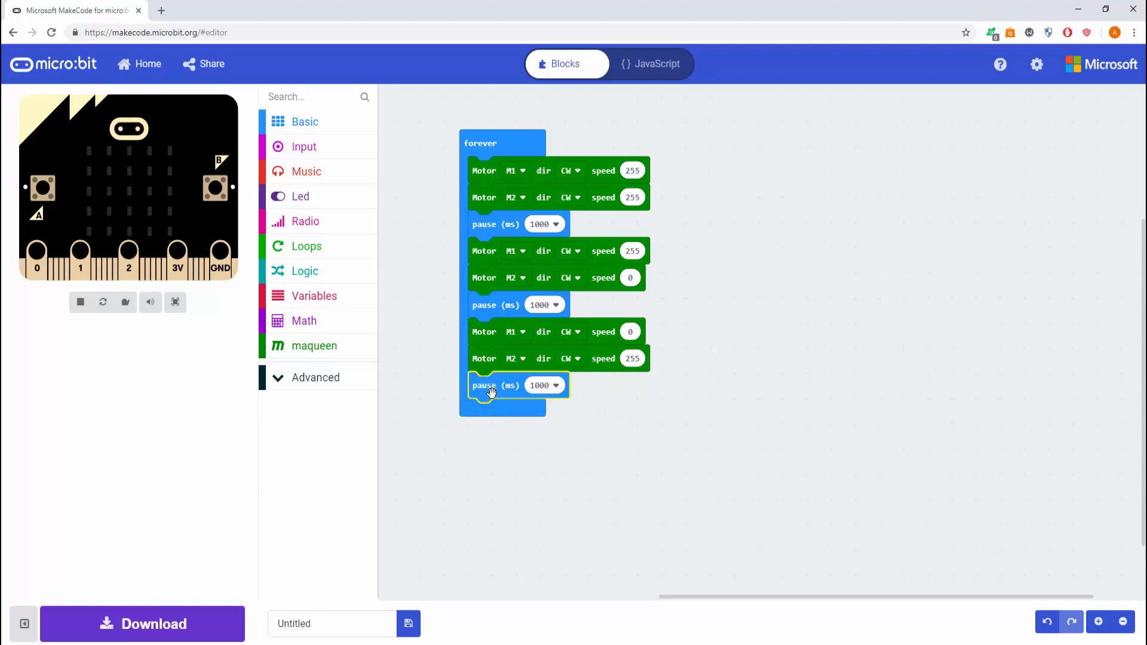
mouse_move(489, 386)
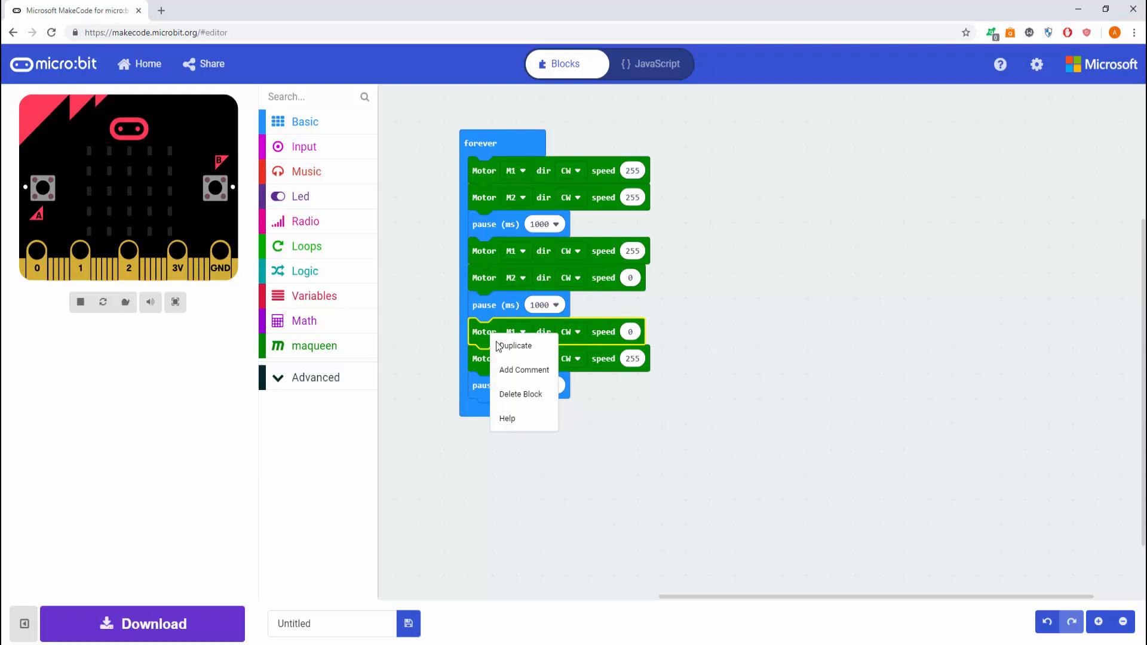
Duplicate the third pair as a fourth with both motors counter-clockwise at speed 255
left_click(514, 345)
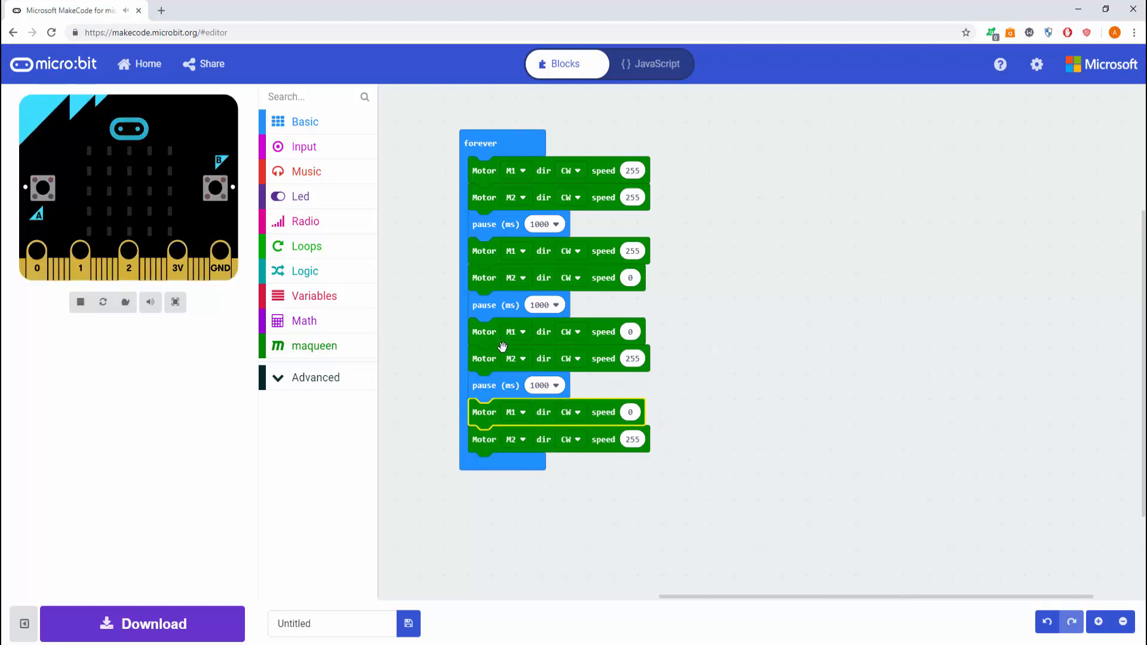
left_click(629, 412)
type("255")
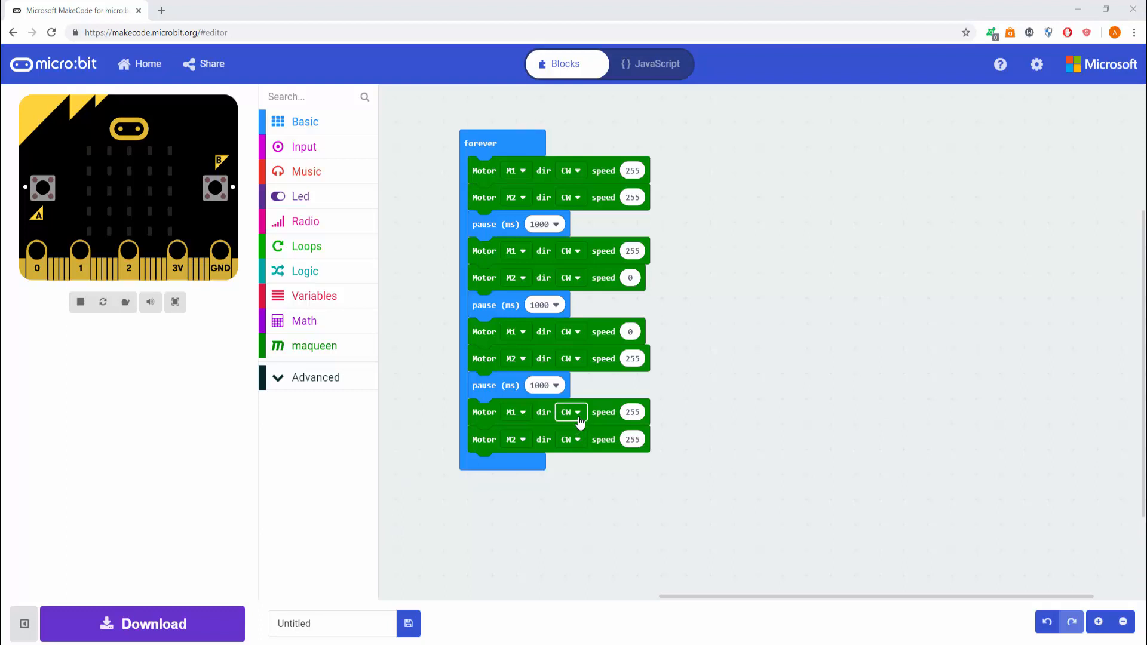
left_click(571, 412)
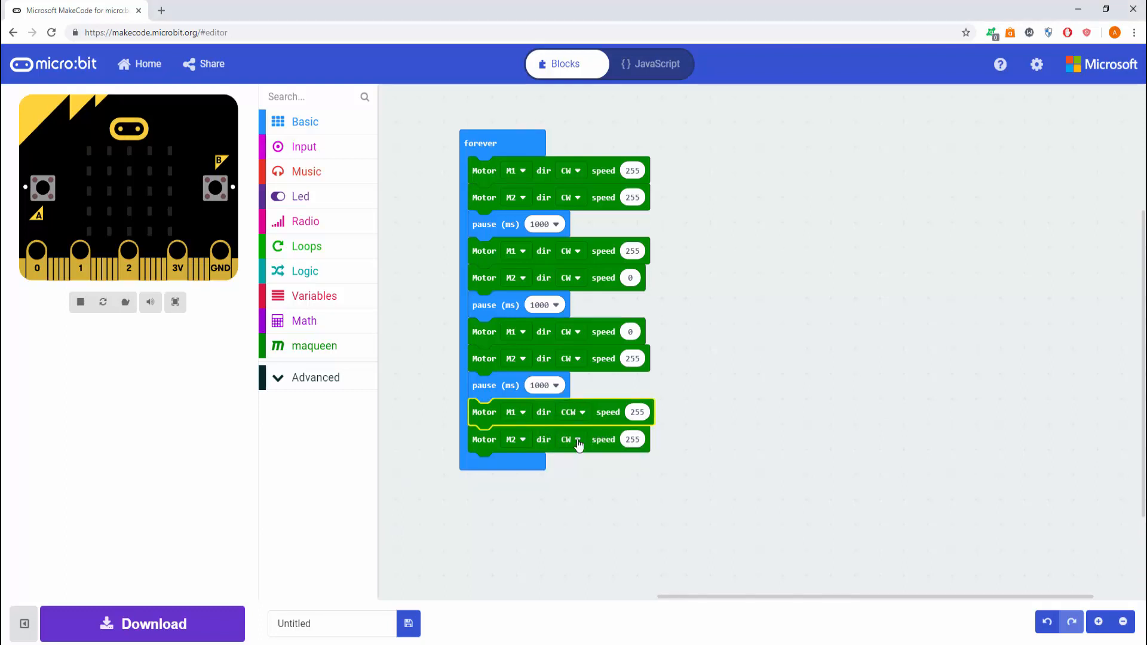
left_click(571, 439)
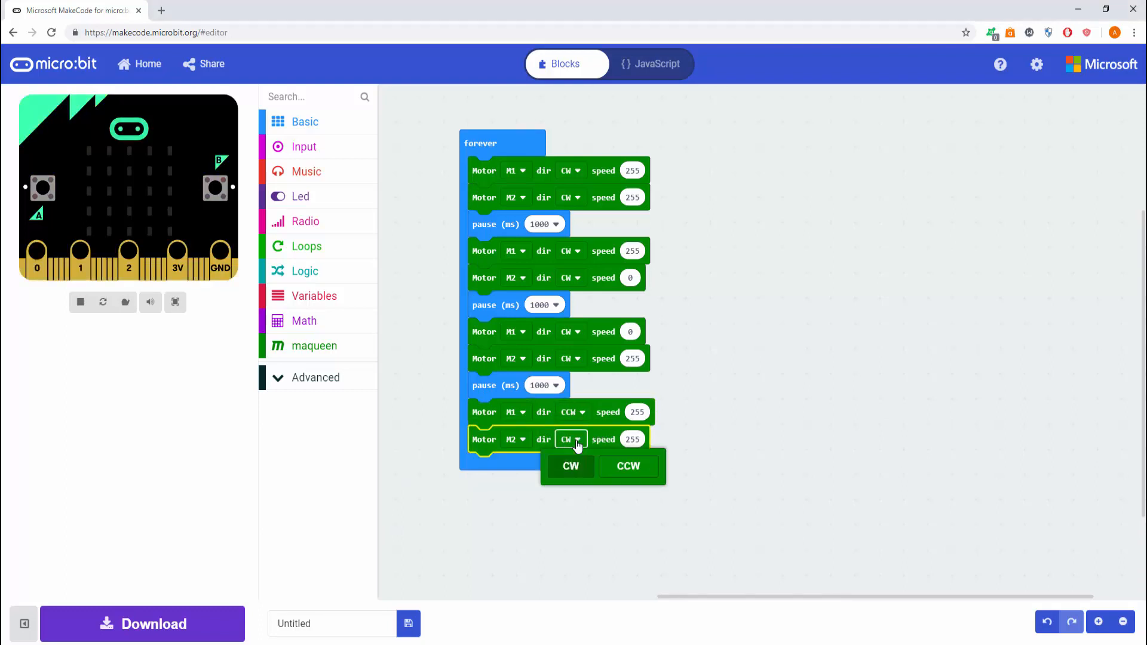
left_click(628, 467)
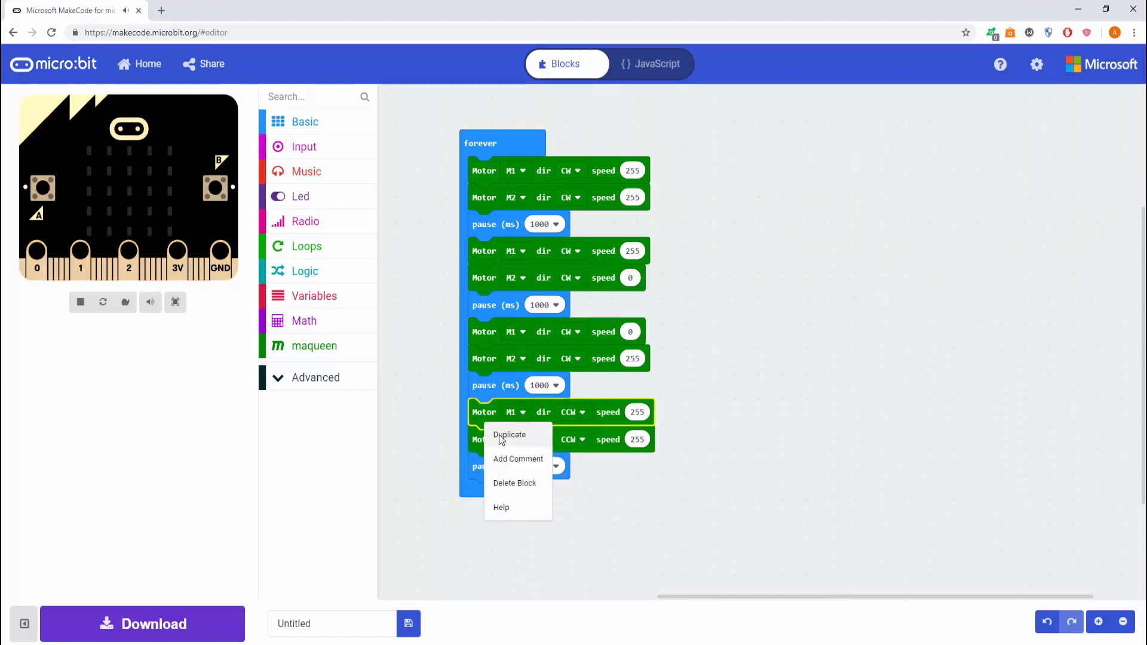
Duplicate the fourth pair as a fifth stage and edit its M2 speed
left_click(509, 435)
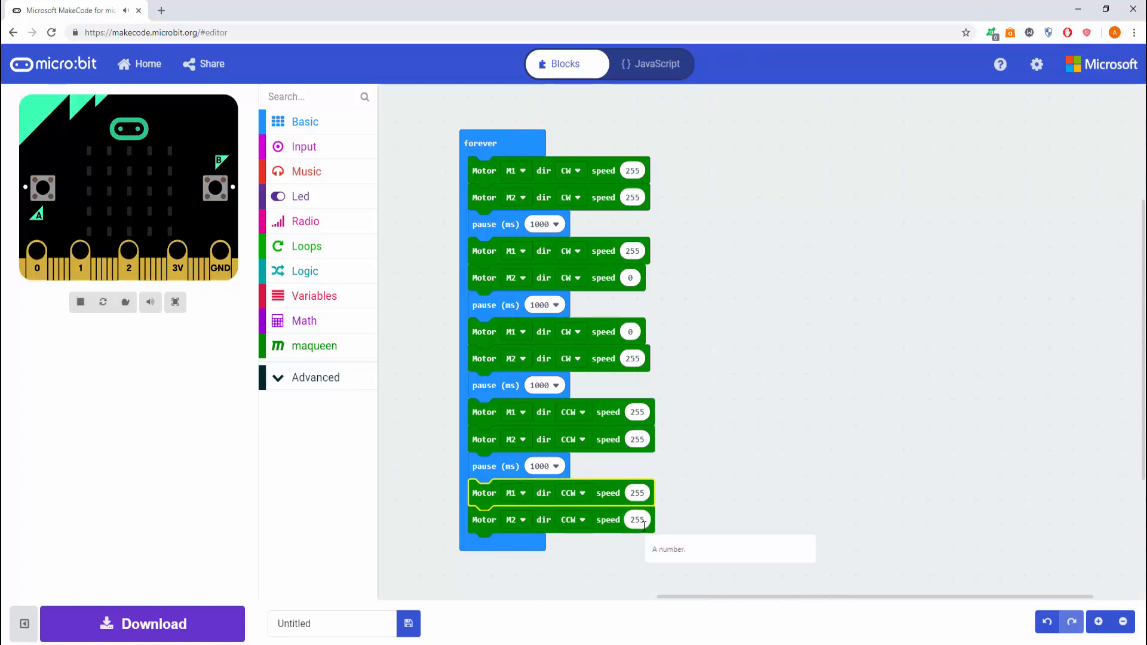
left_click(636, 520)
type("0")
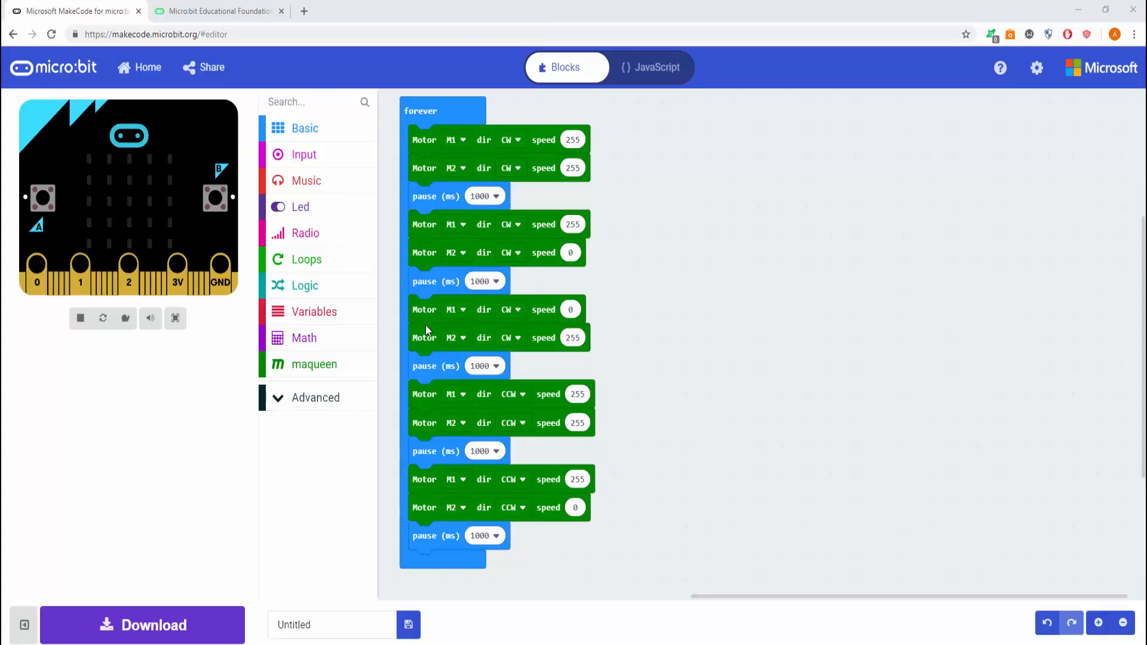
mouse_move(426, 331)
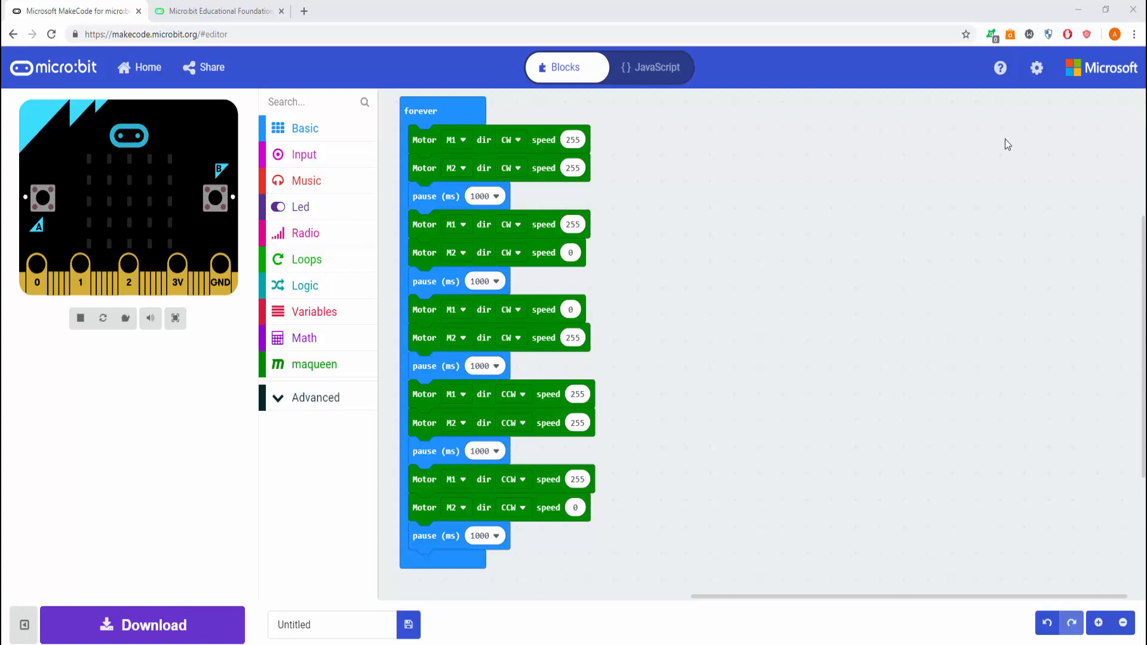
mouse_move(1038, 67)
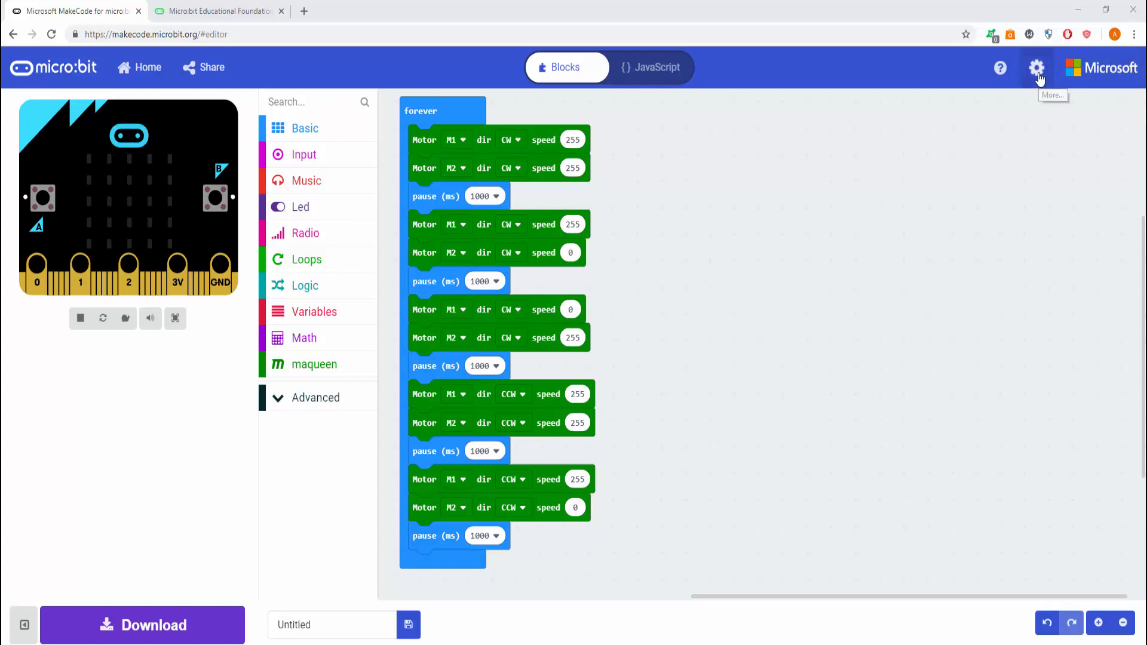
Start Pair device from the gear menu and follow the firmware check link
left_click(1037, 67)
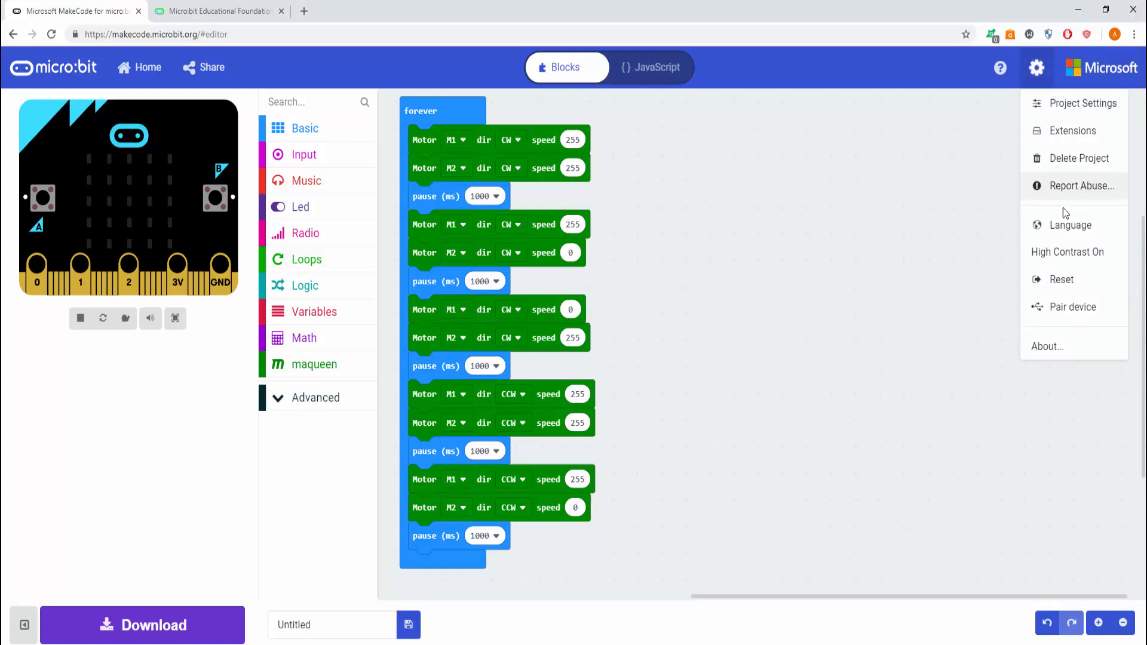
mouse_move(1073, 307)
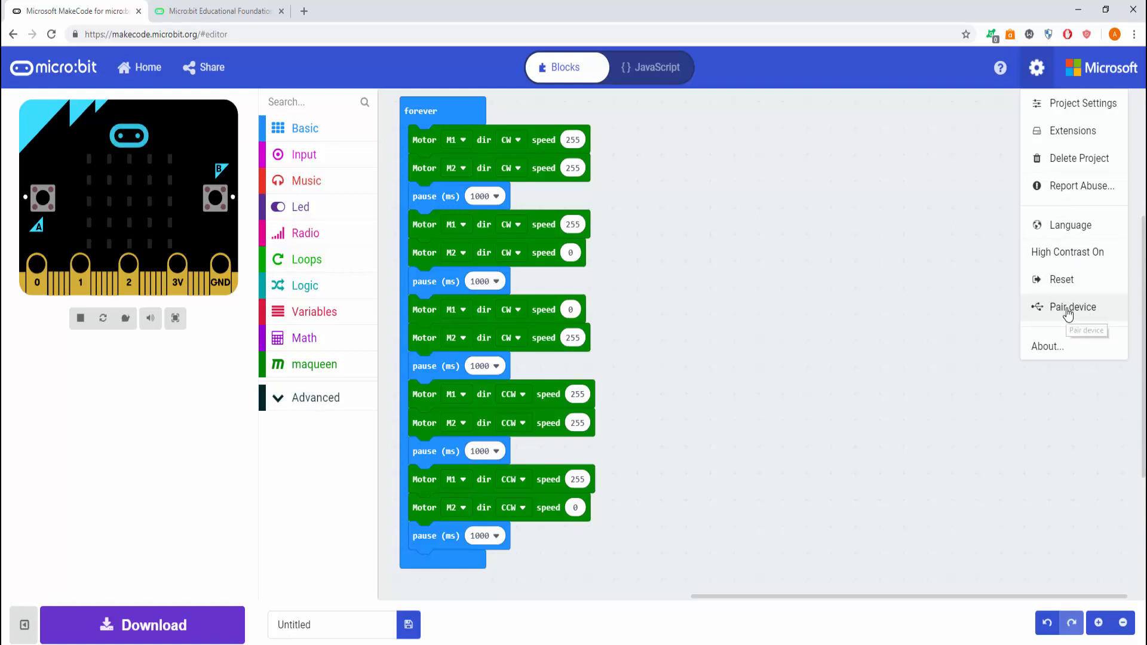
left_click(1074, 307)
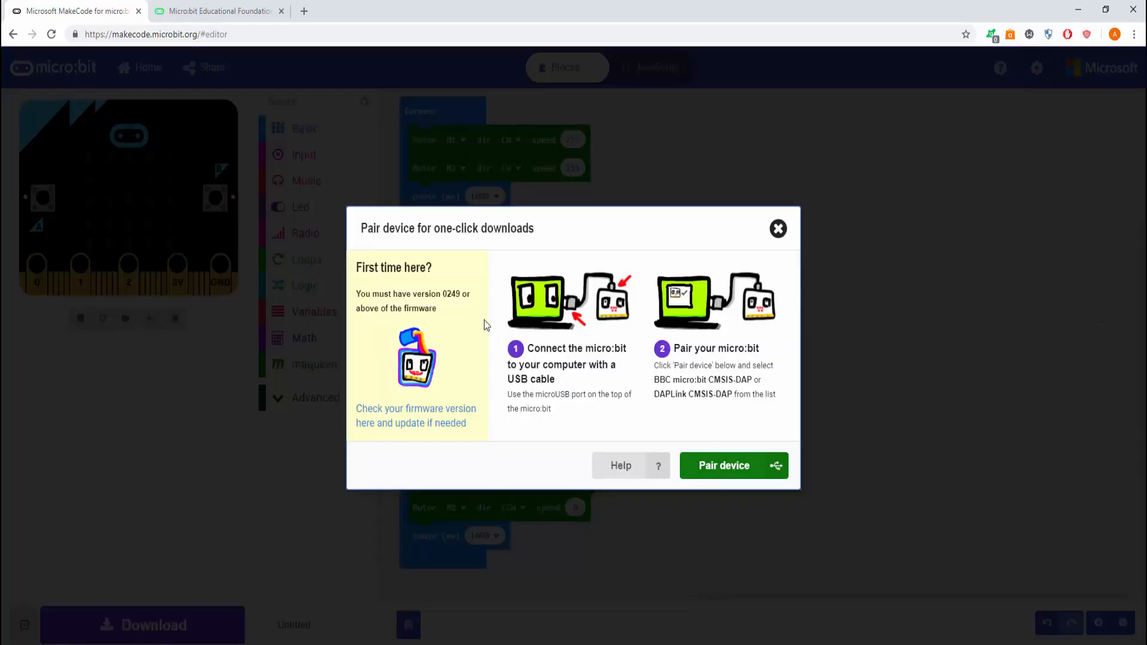
mouse_move(442, 311)
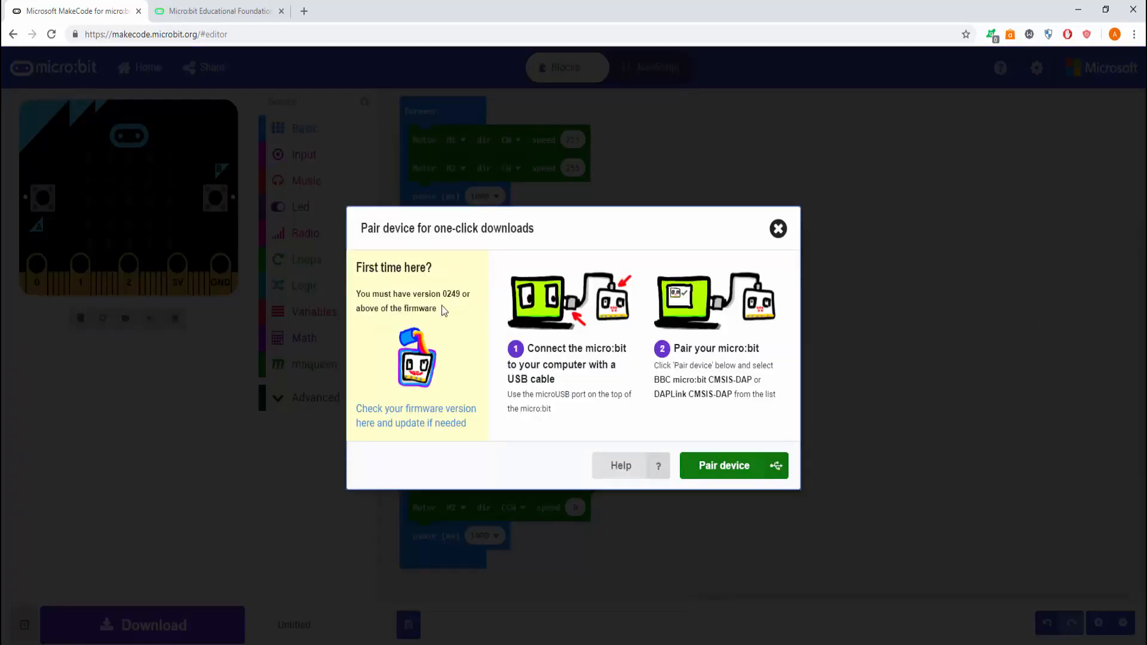
mouse_move(446, 423)
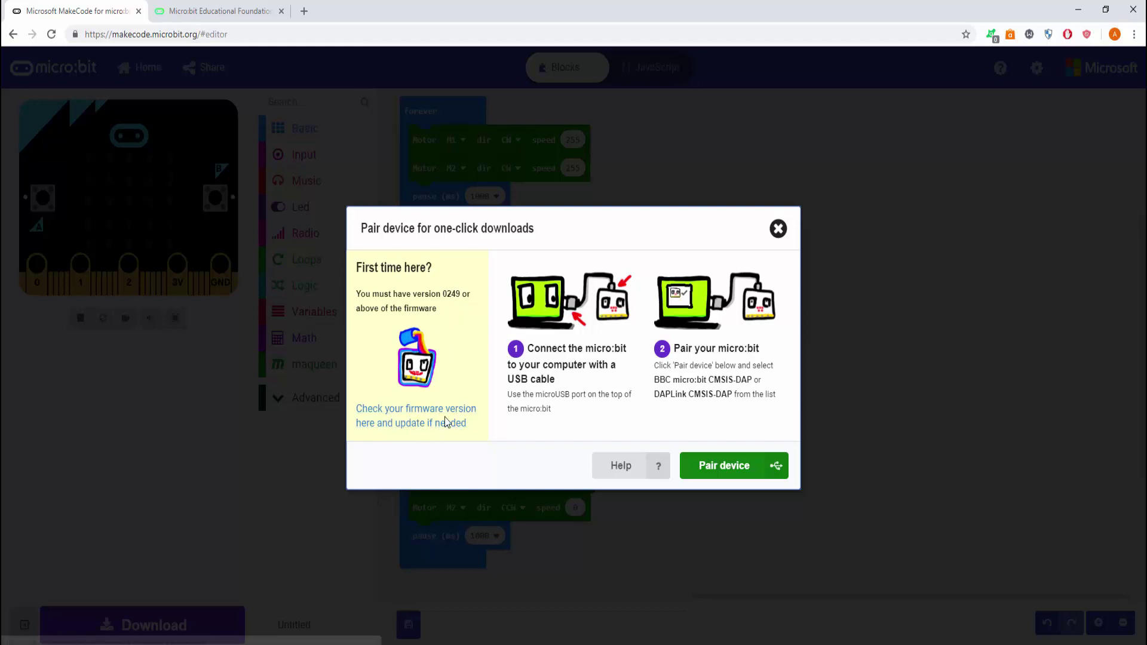
mouse_move(451, 431)
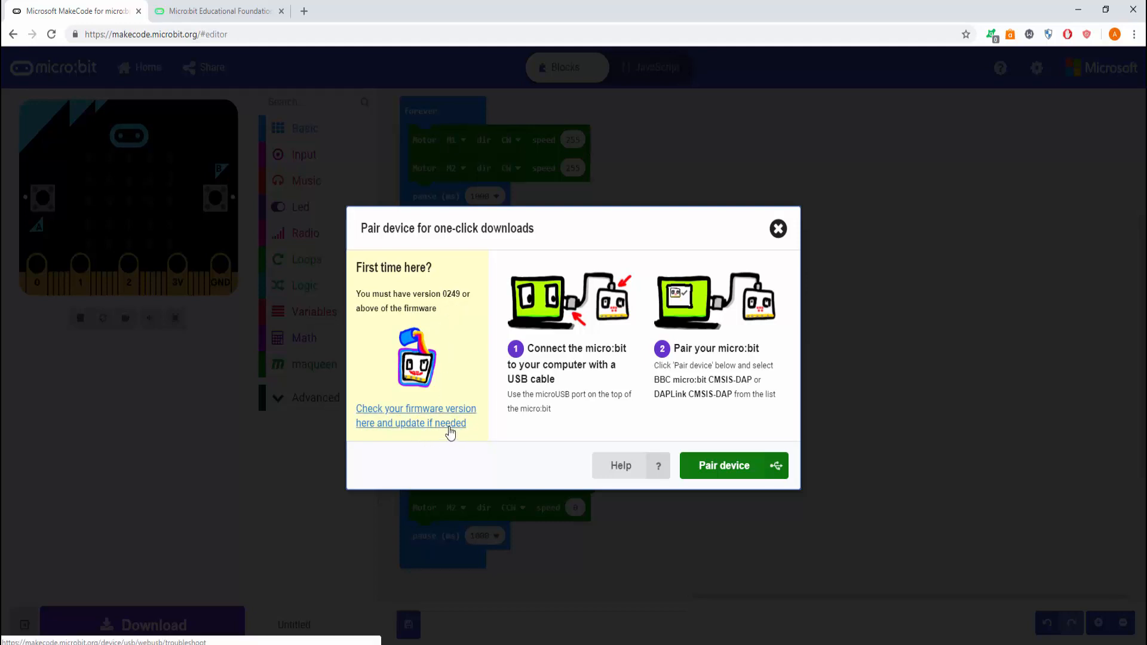
mouse_move(504, 434)
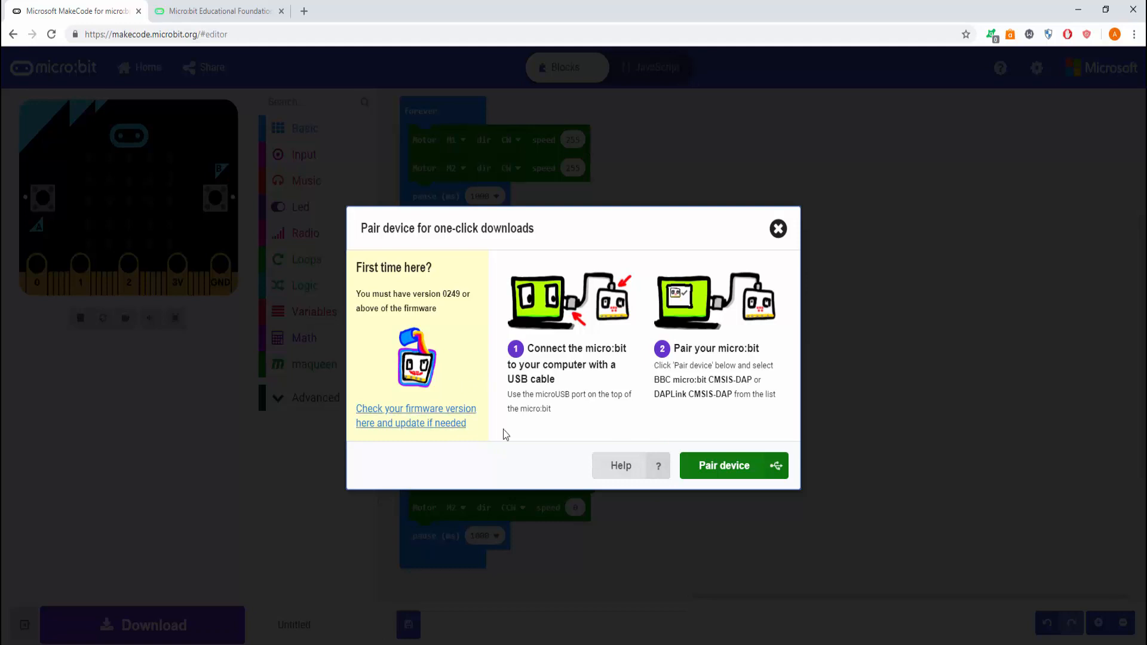
mouse_move(431, 423)
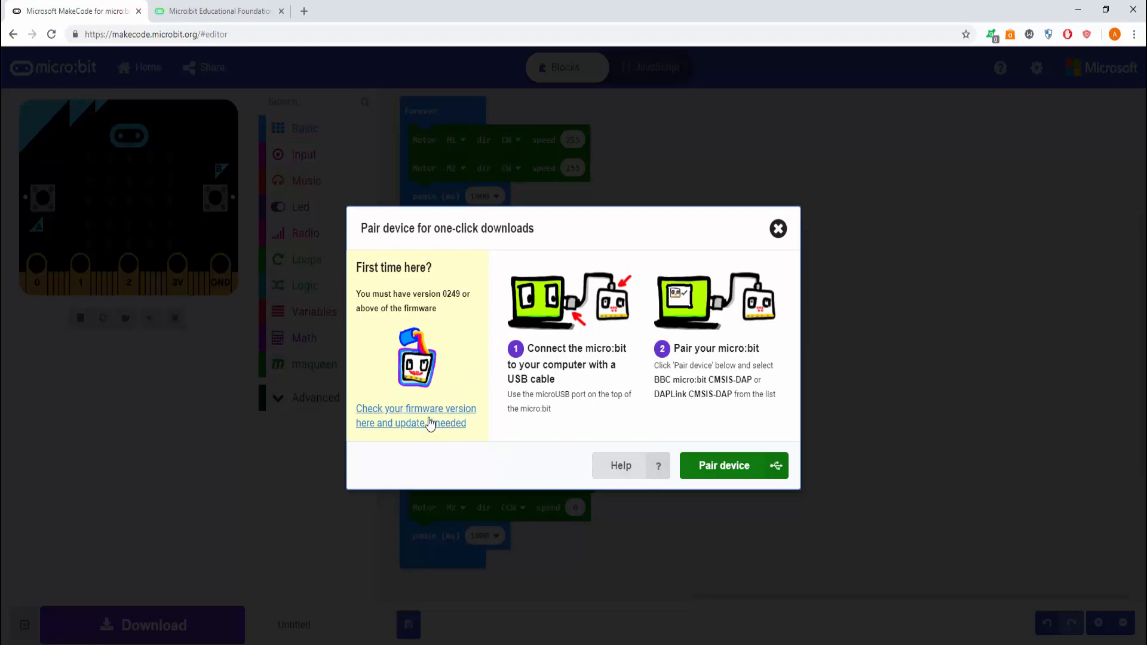
left_click(724, 465)
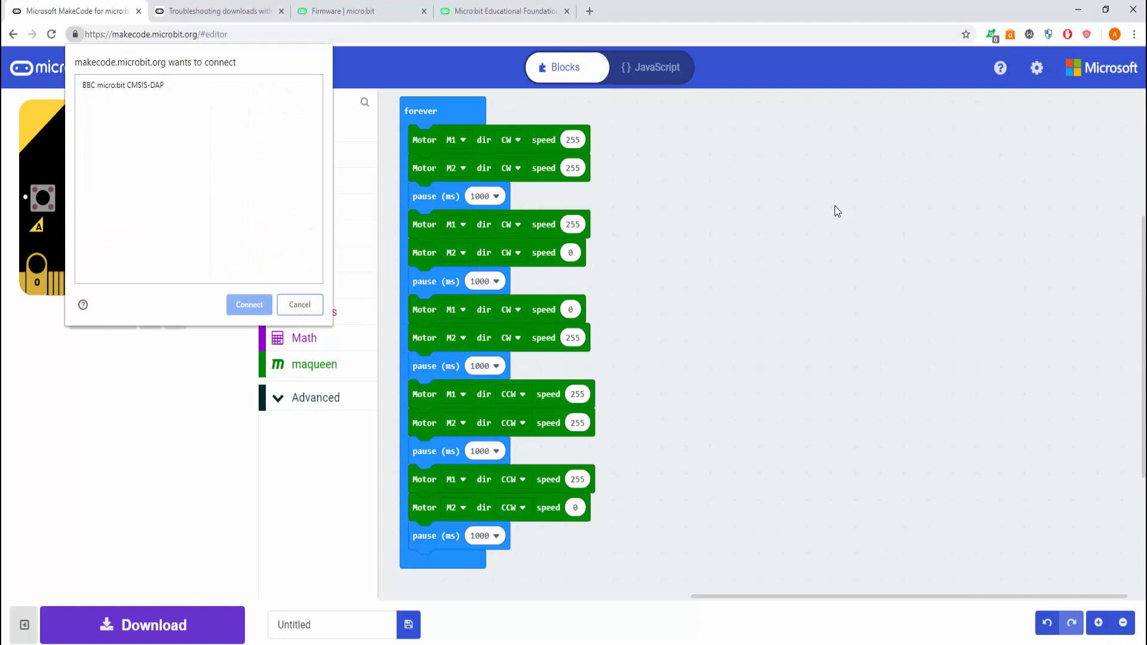
Connect the BBC micro:bit CMSIS-DAP device and download the motor program to it
left_click(197, 85)
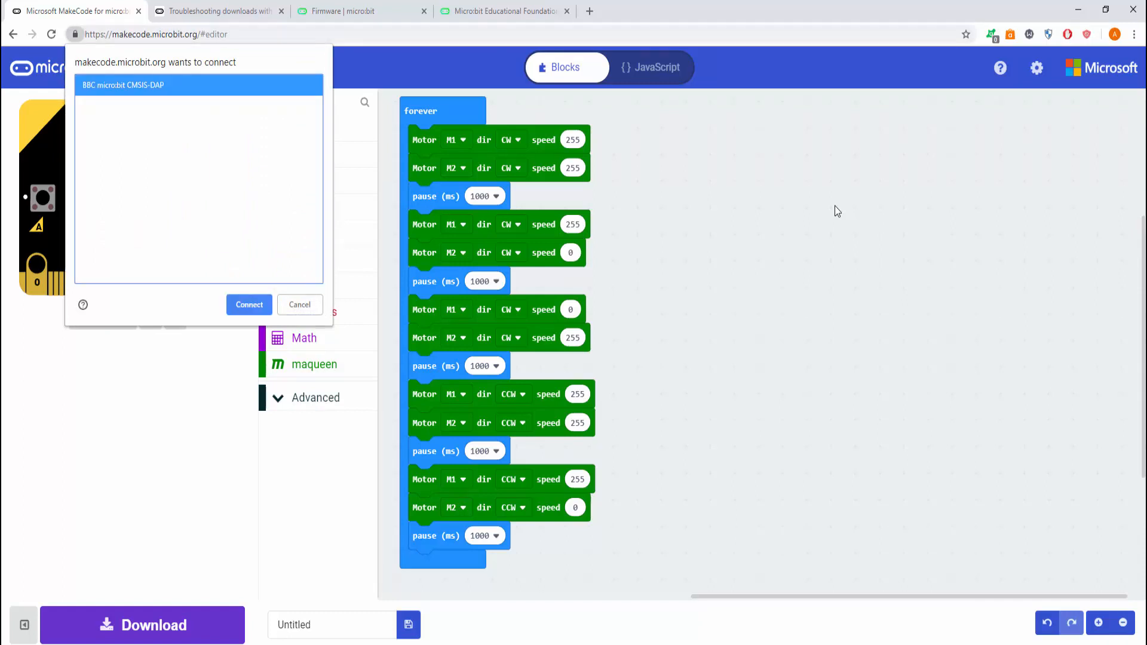
left_click(248, 305)
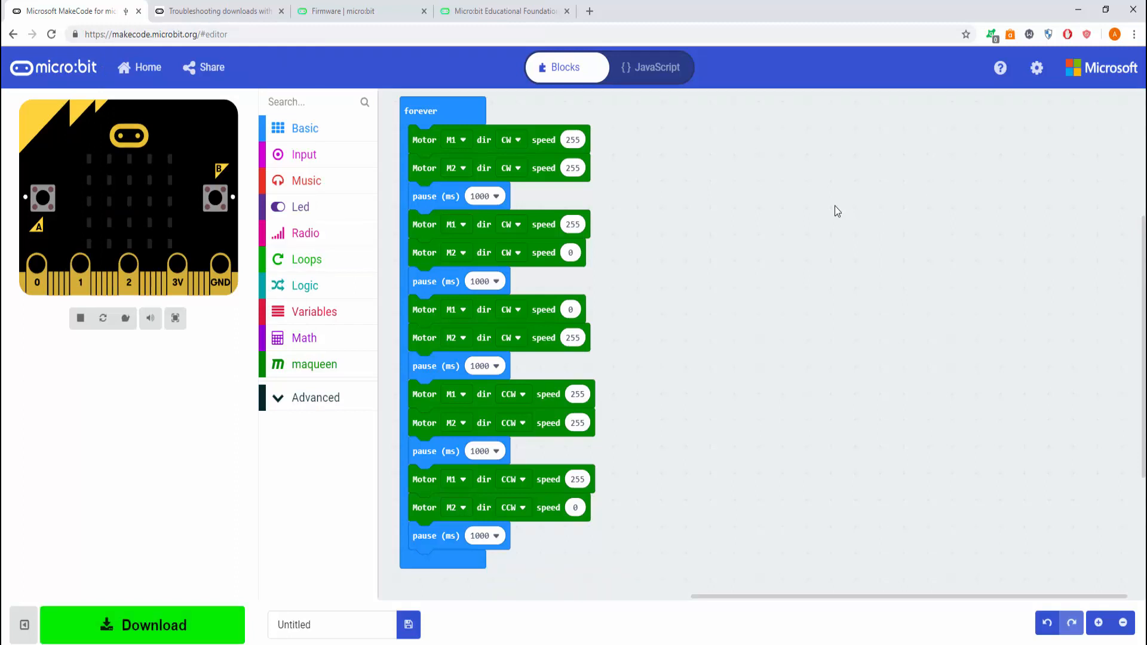
mouse_move(142, 625)
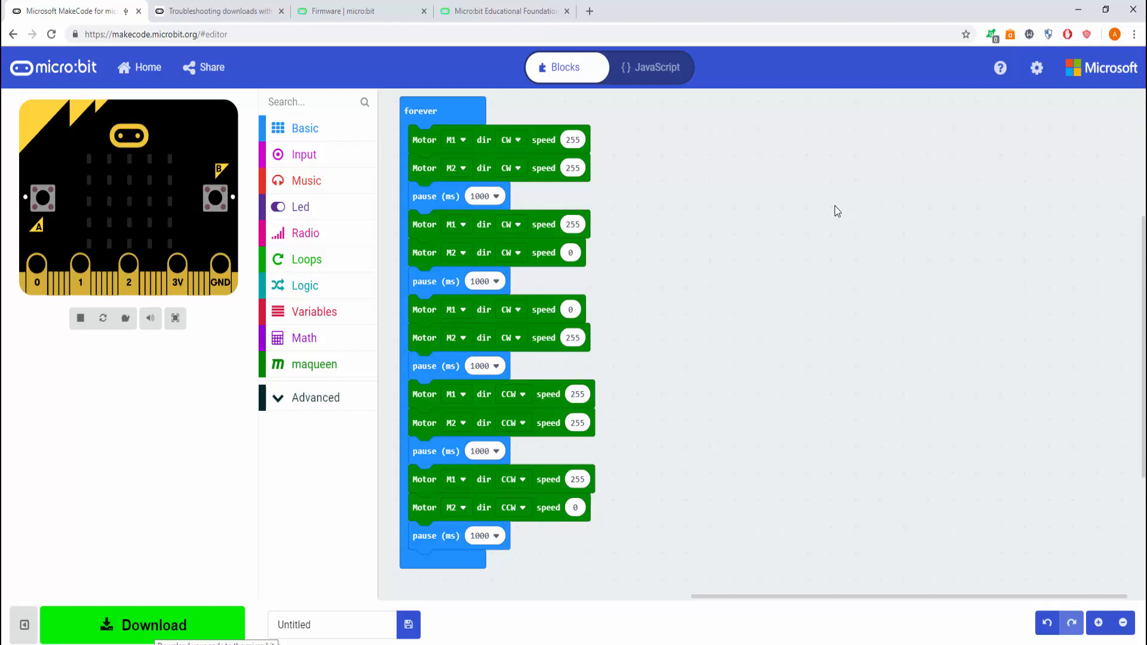
left_click(142, 625)
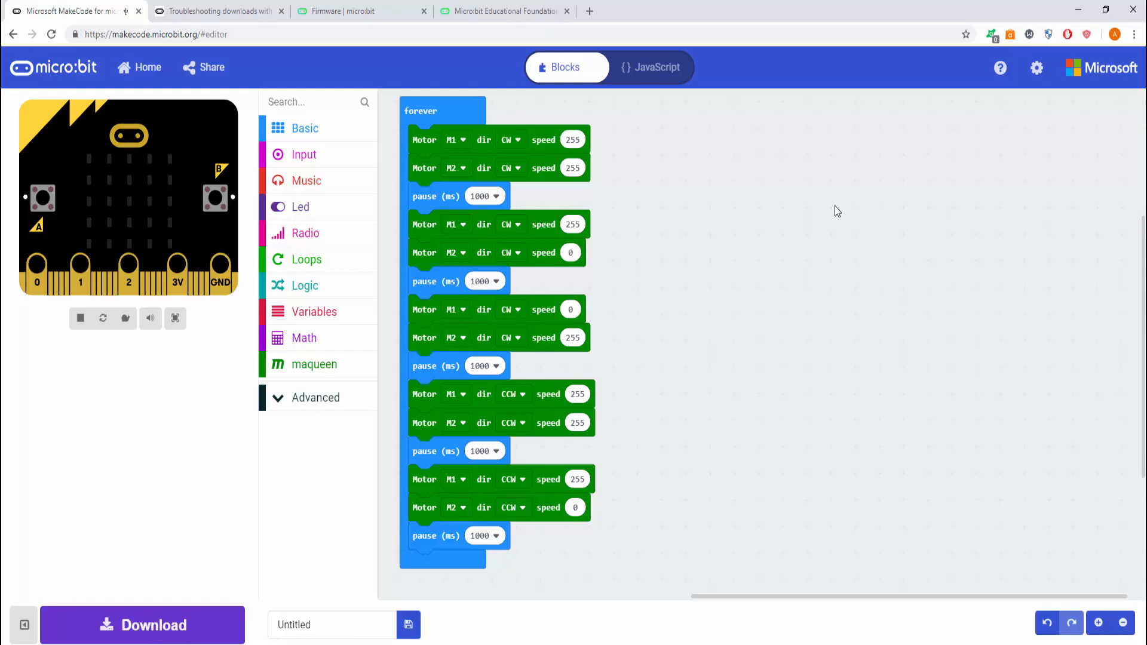